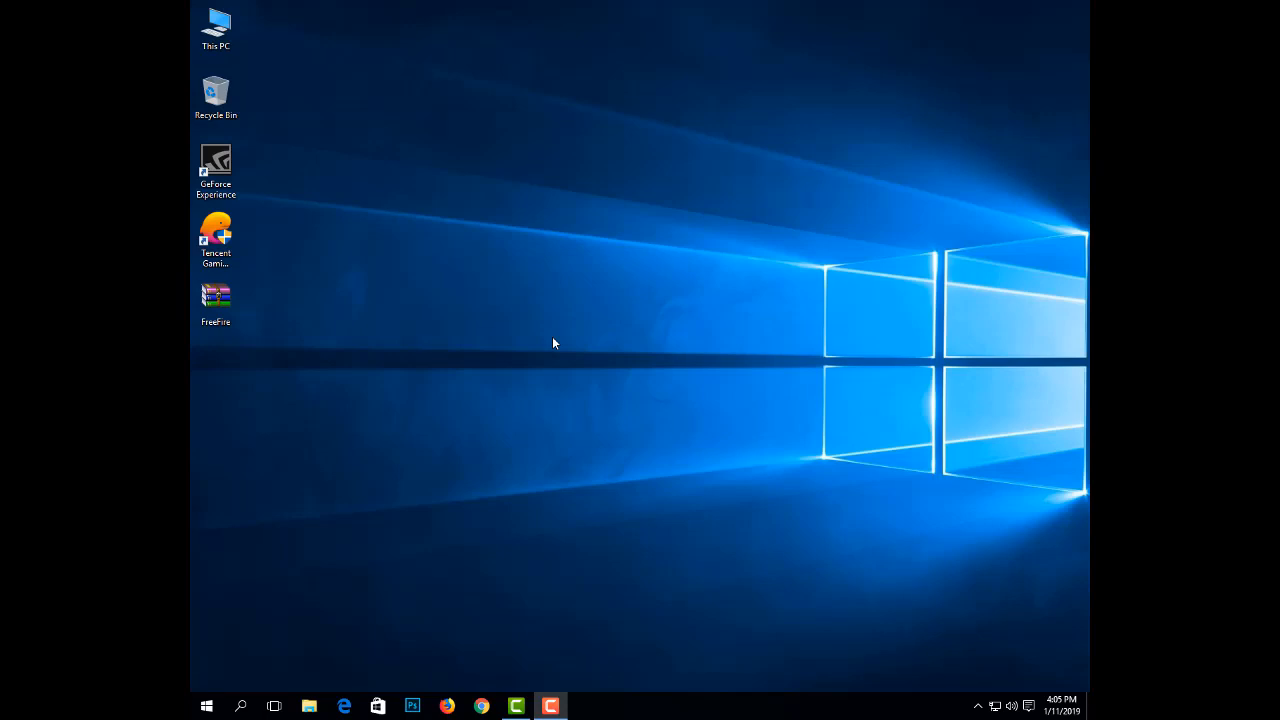
mouse_move(556, 328)
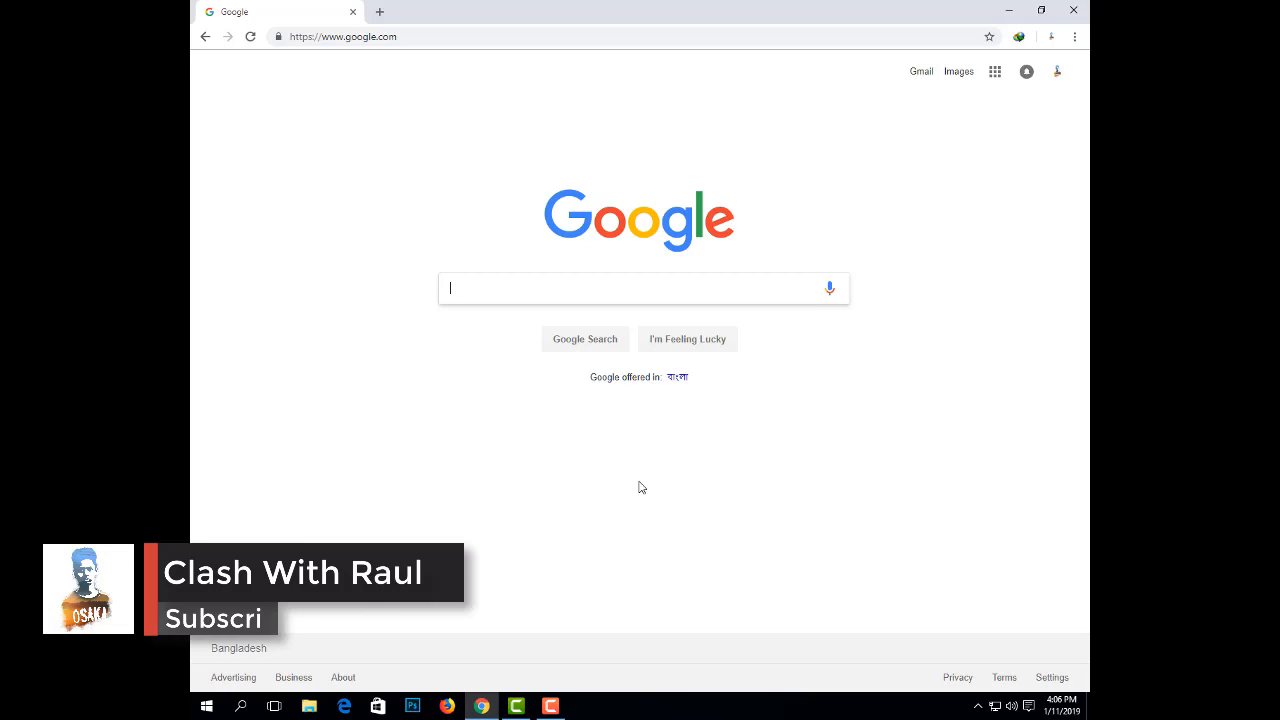
Run a Google search for 'free fire download apk pure' in Chrome.
type("free fire diamonds")
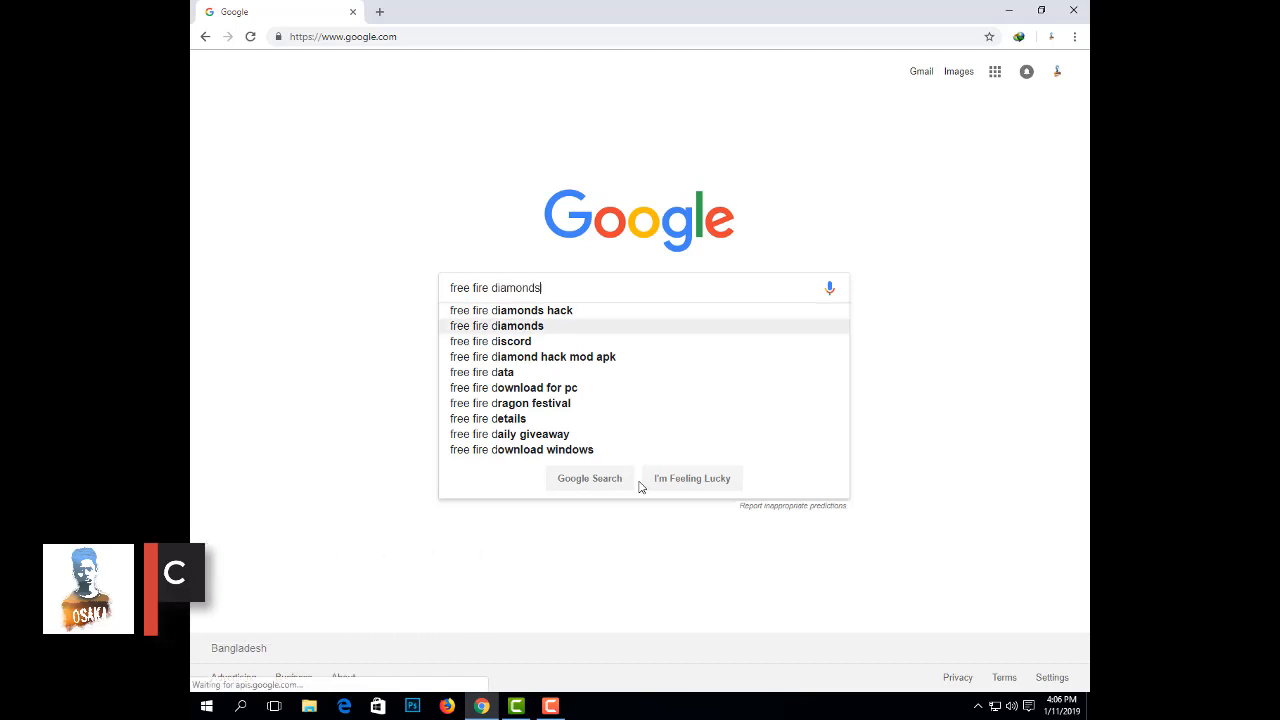
key("Backspace")
type("ownlo")
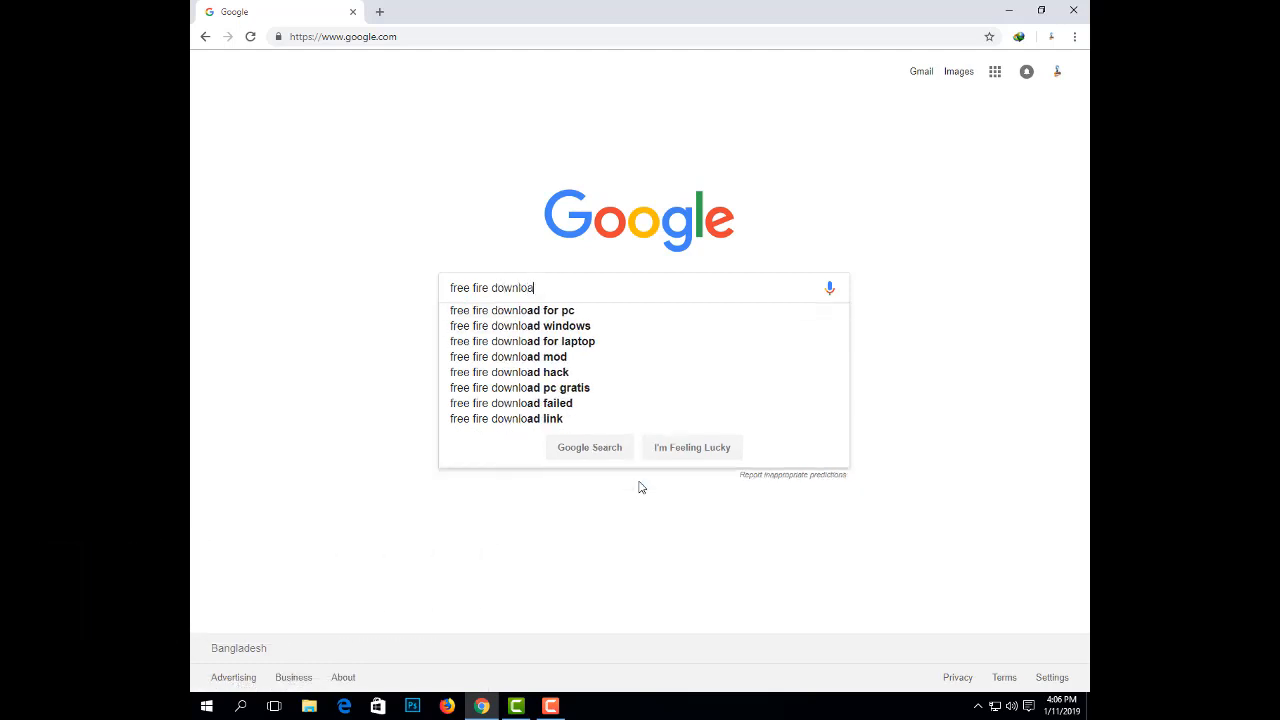
type("apk")
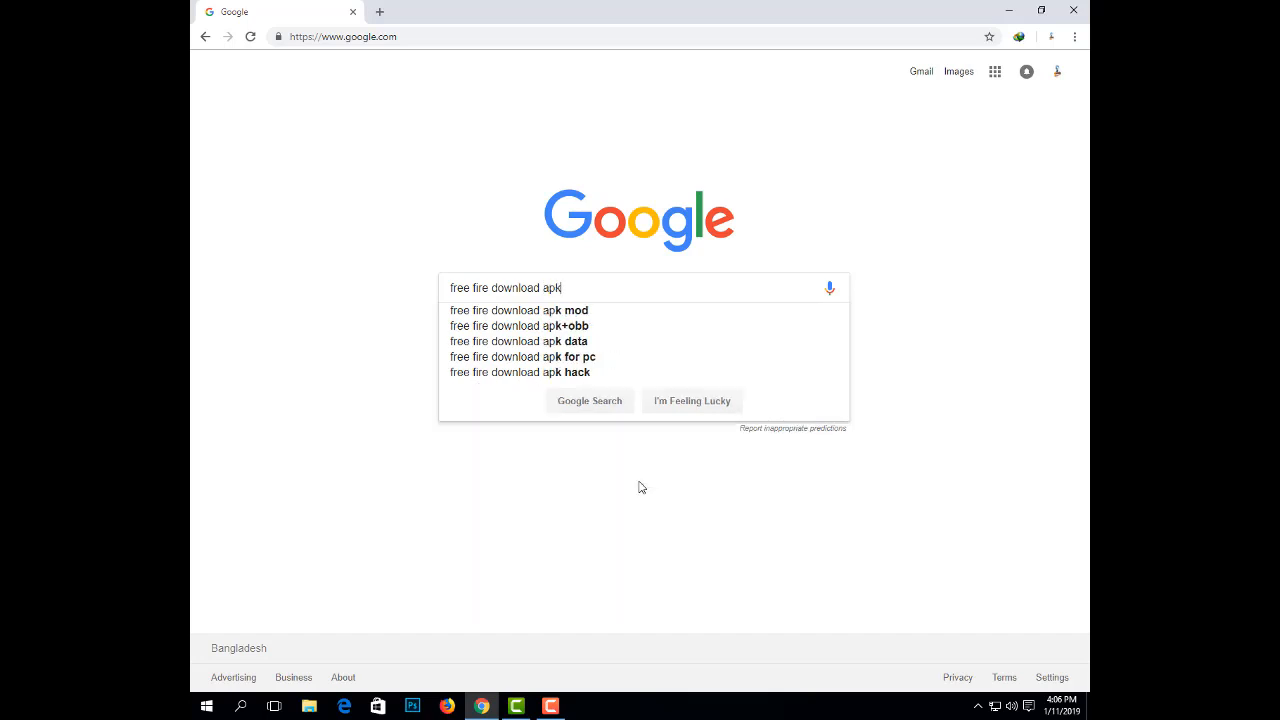
type("pure")
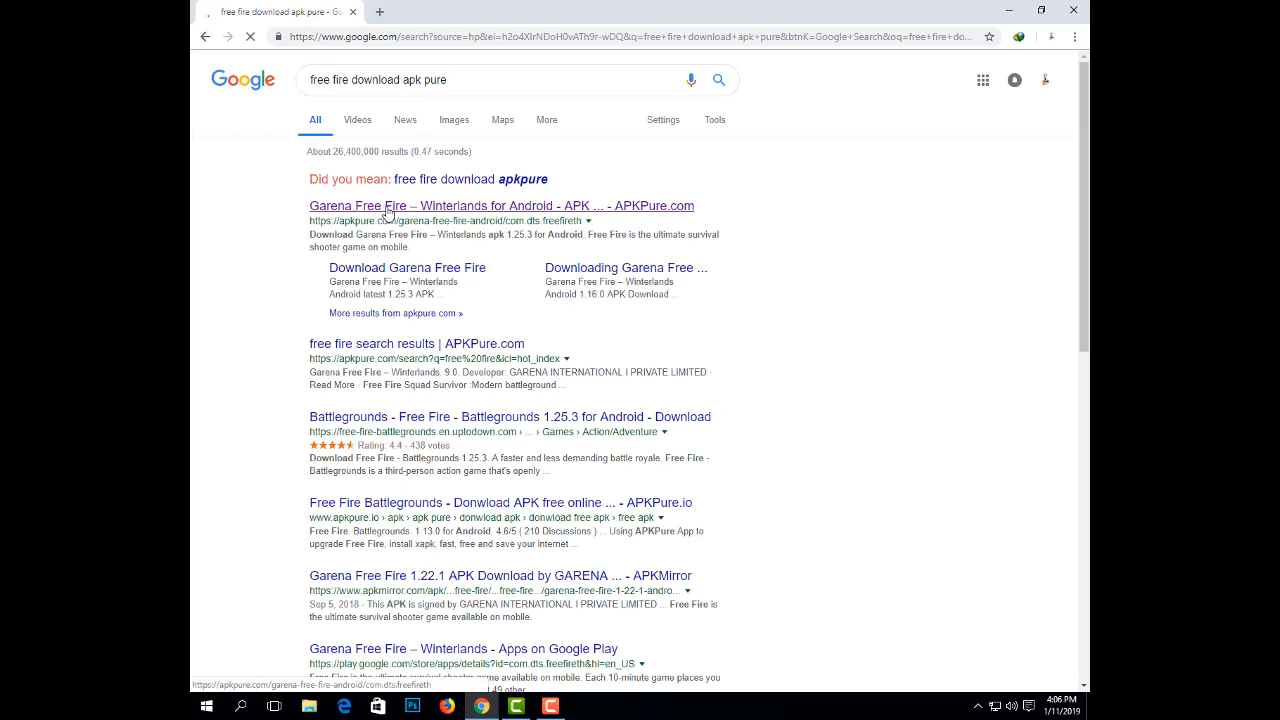
Start the Garena Free Fire XAPK (393.3 MB) download from APKPure, accept cookies, and minimize Chrome.
left_click(416, 206)
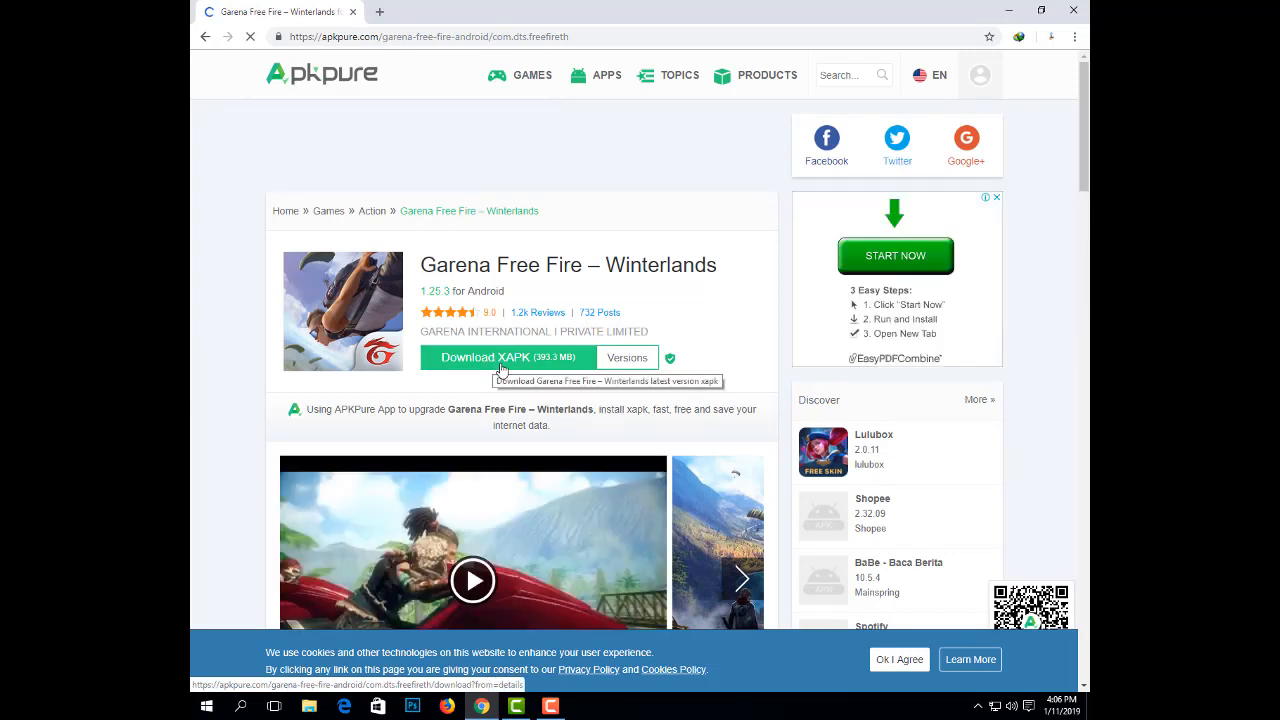
left_click(486, 356)
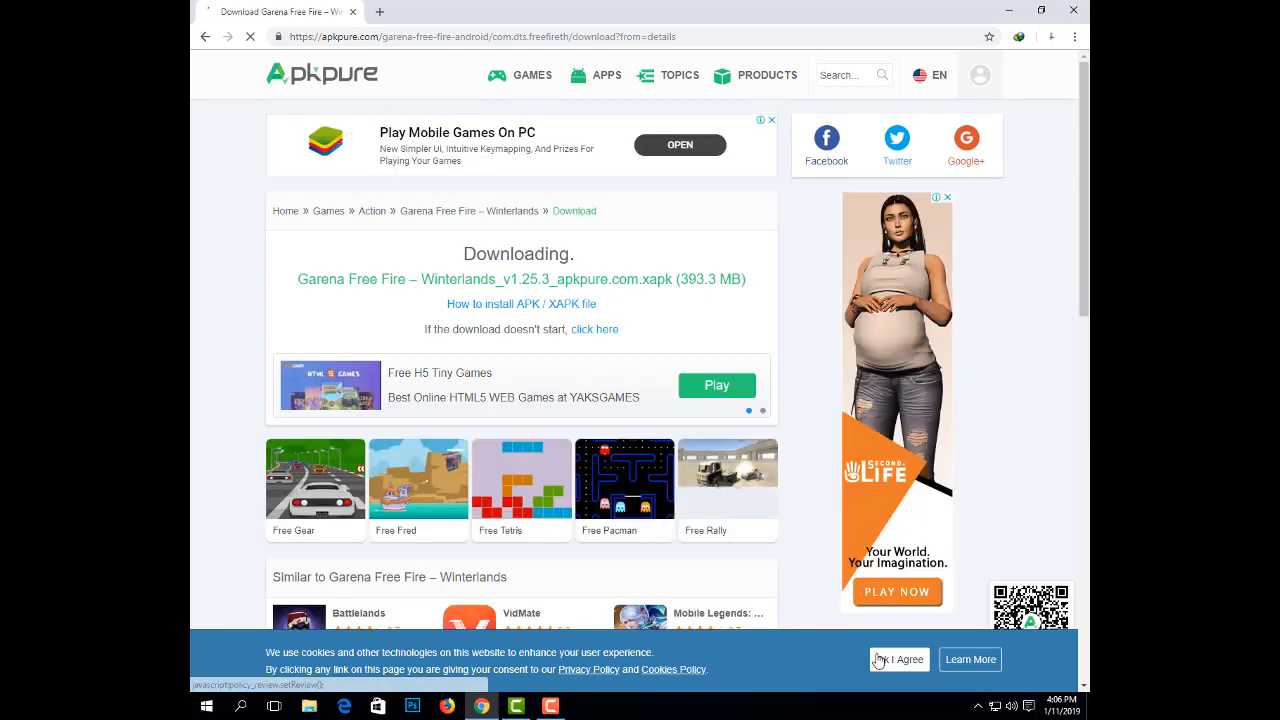
left_click(898, 660)
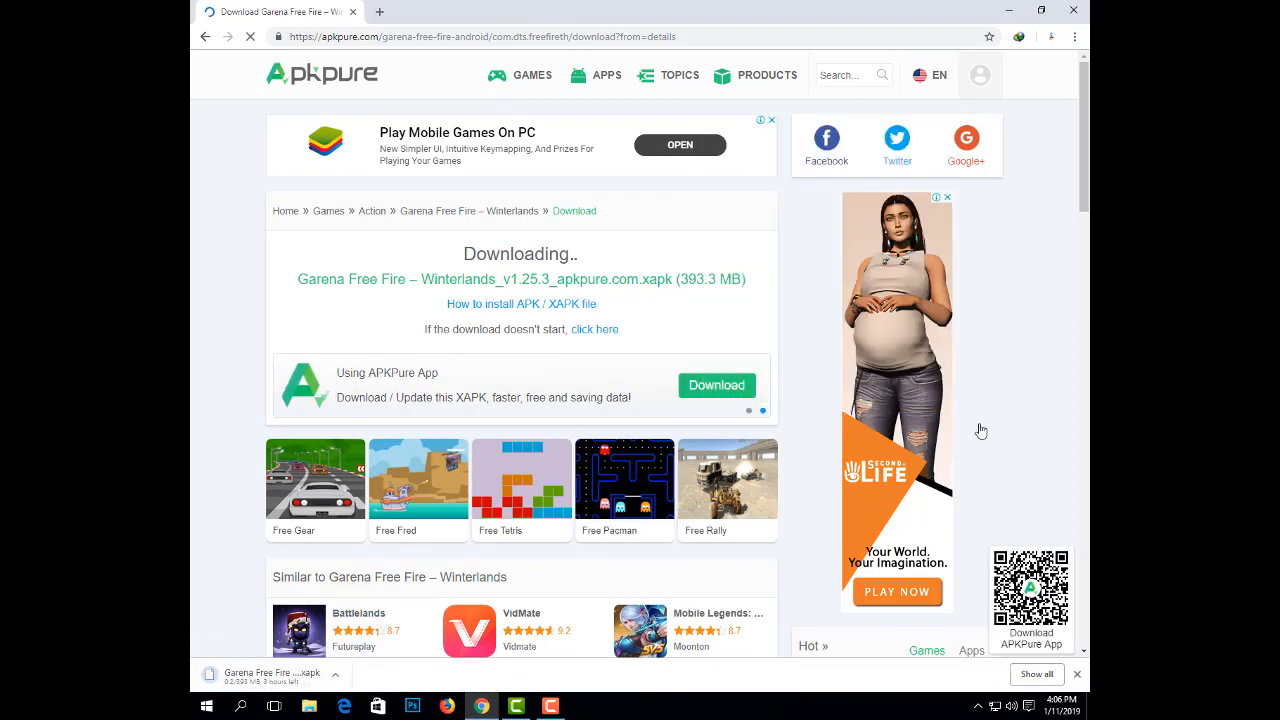
left_click(1074, 10)
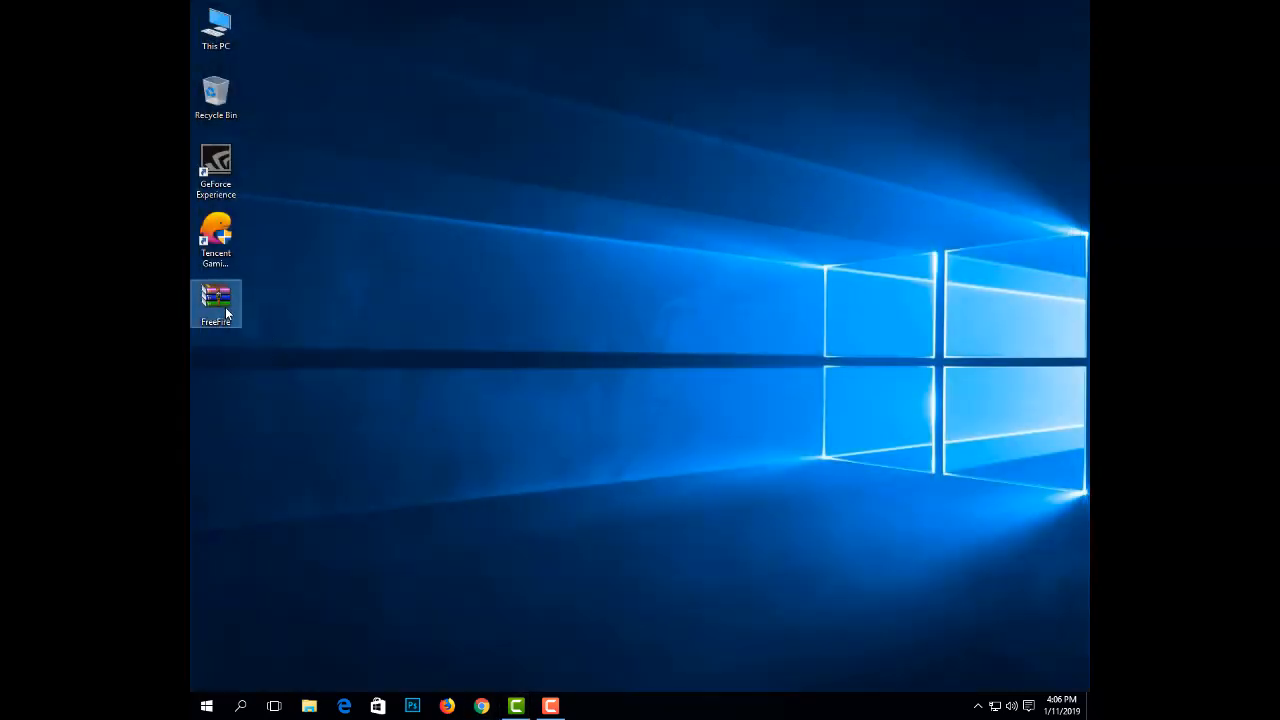
Extract the FreeFire archive onto the desktop with WinRAR's Extract Here, producing com.dts.freefireth.
right_click(216, 300)
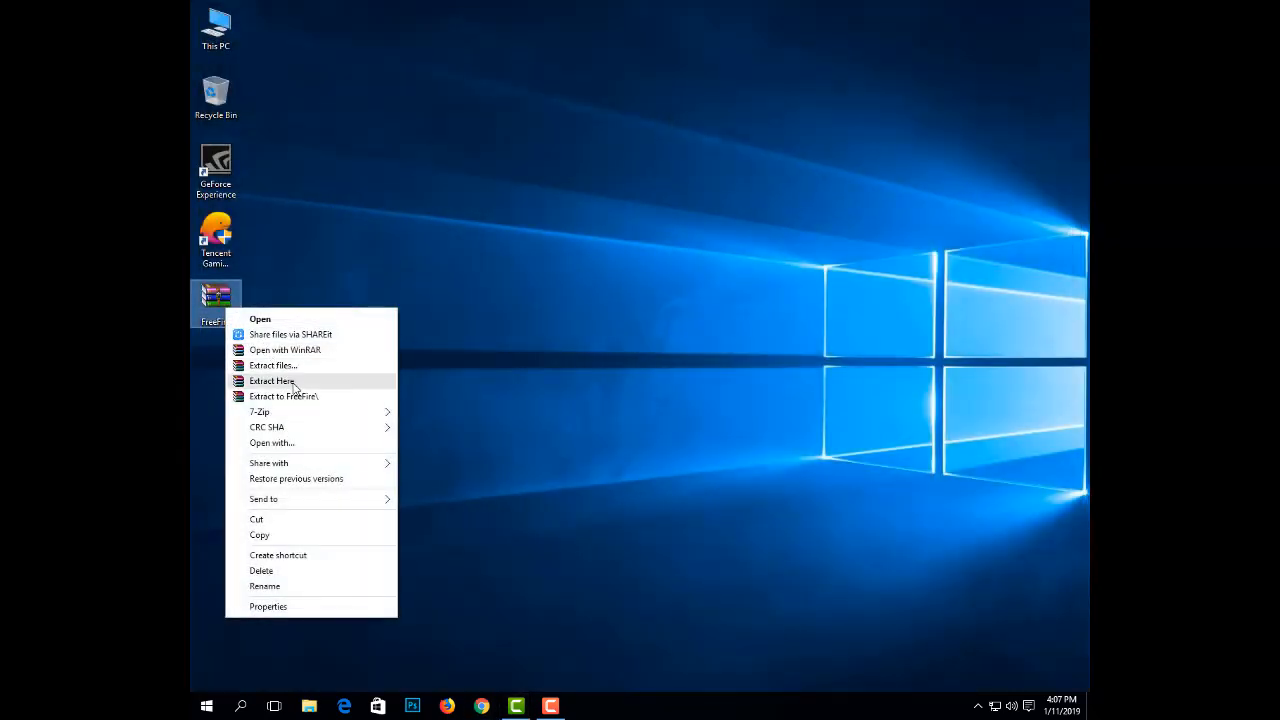
left_click(272, 380)
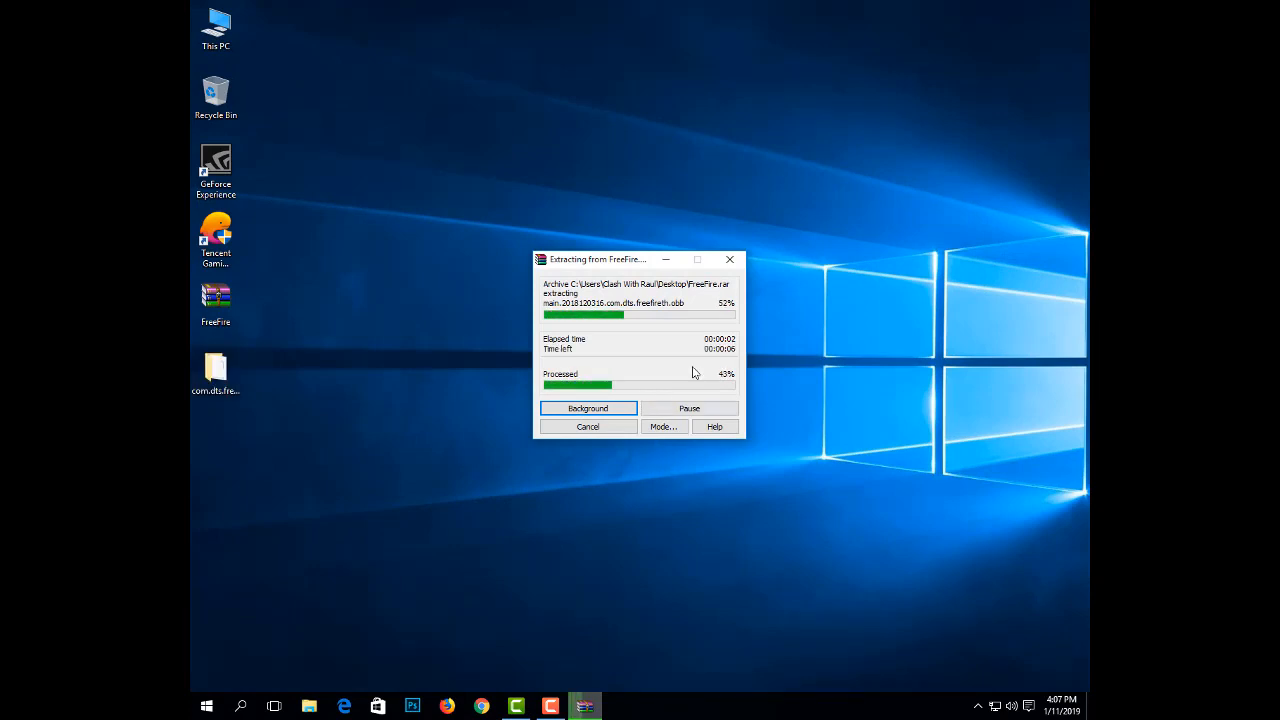
mouse_move(860, 350)
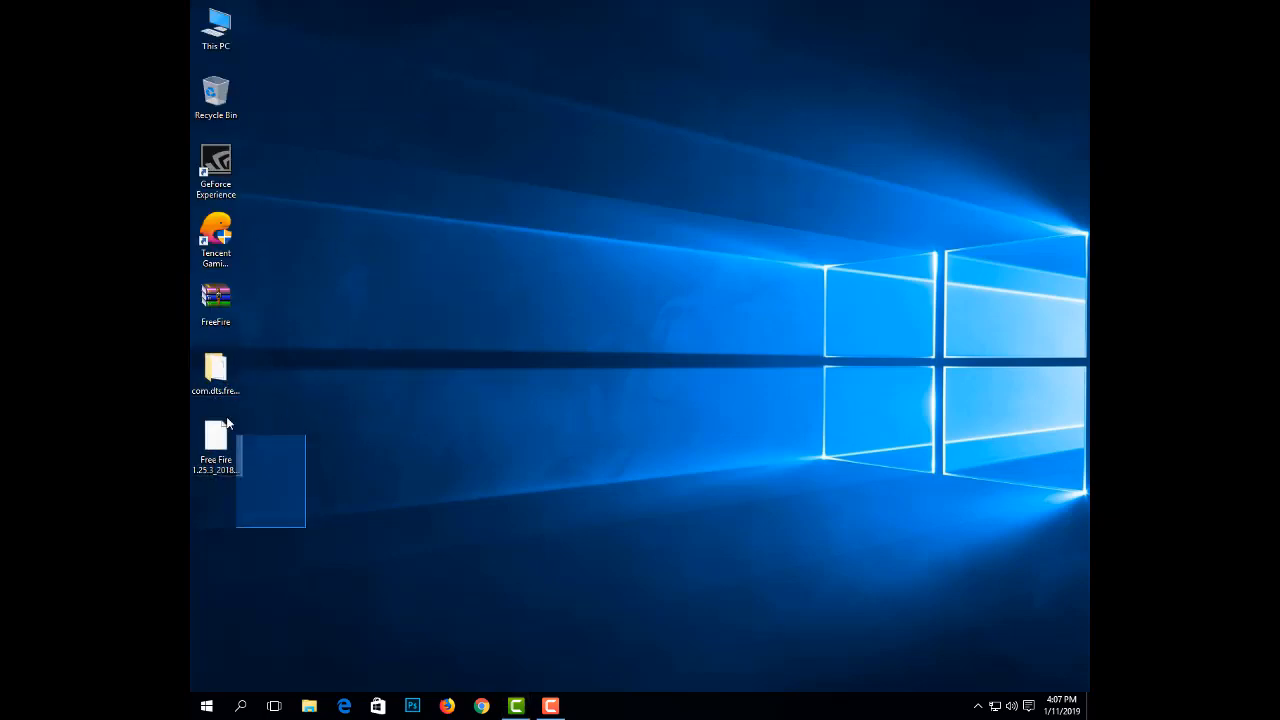
right_click(216, 370)
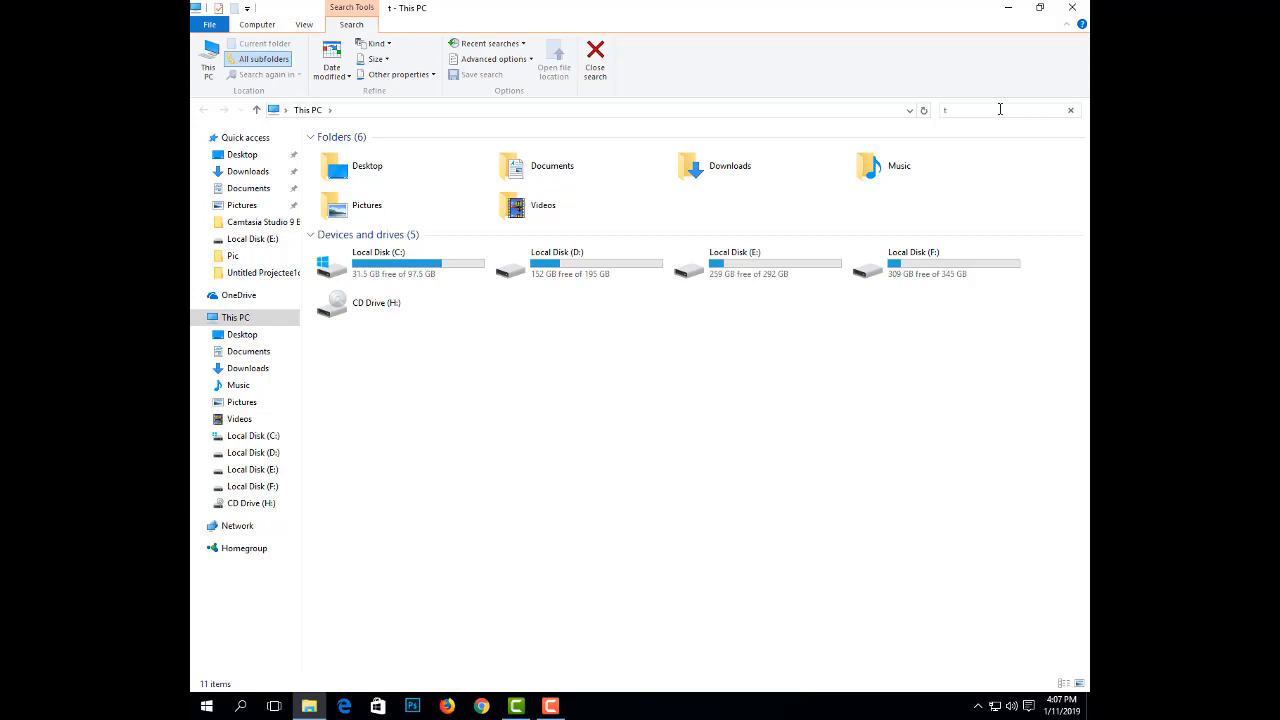
type("emp")
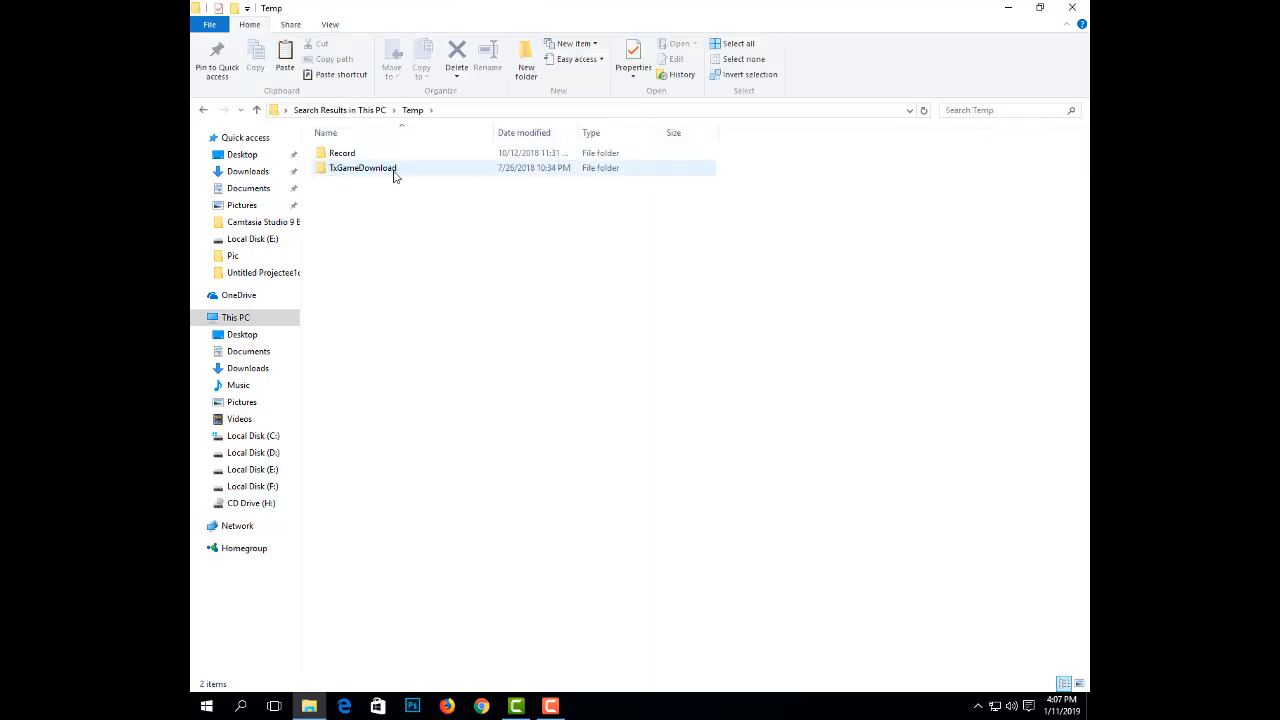
double_click(362, 168)
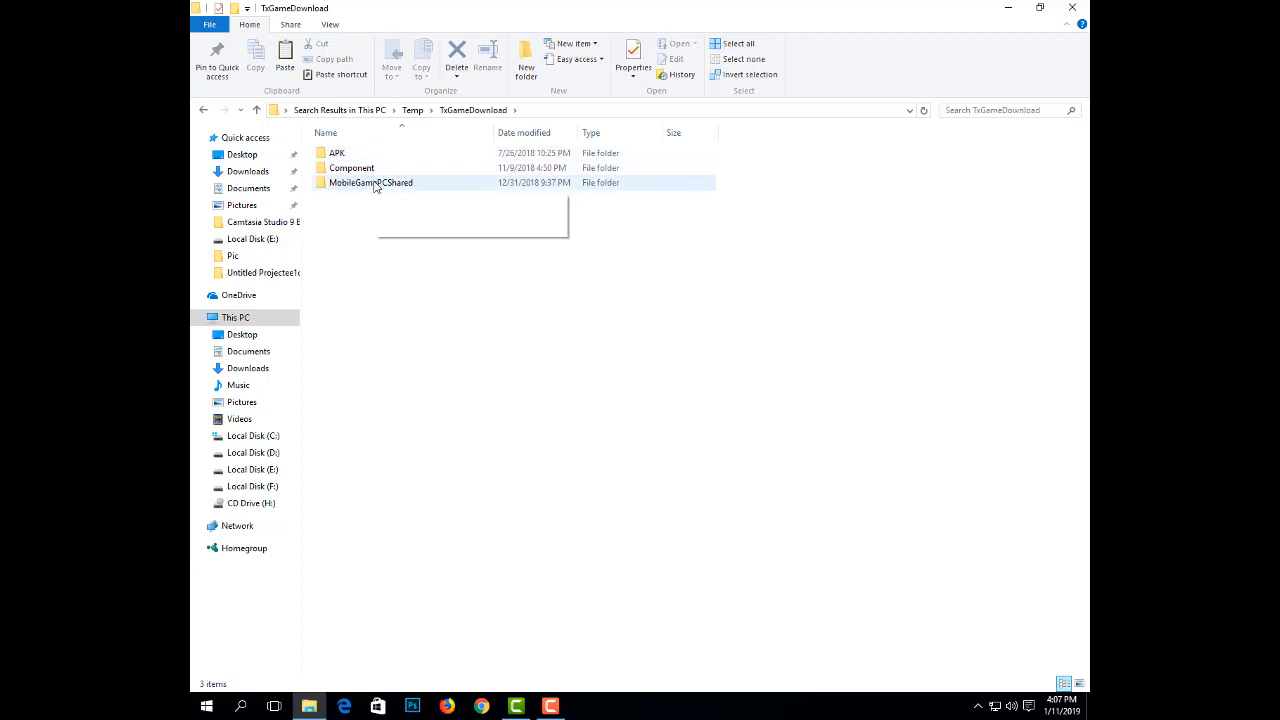
double_click(372, 182)
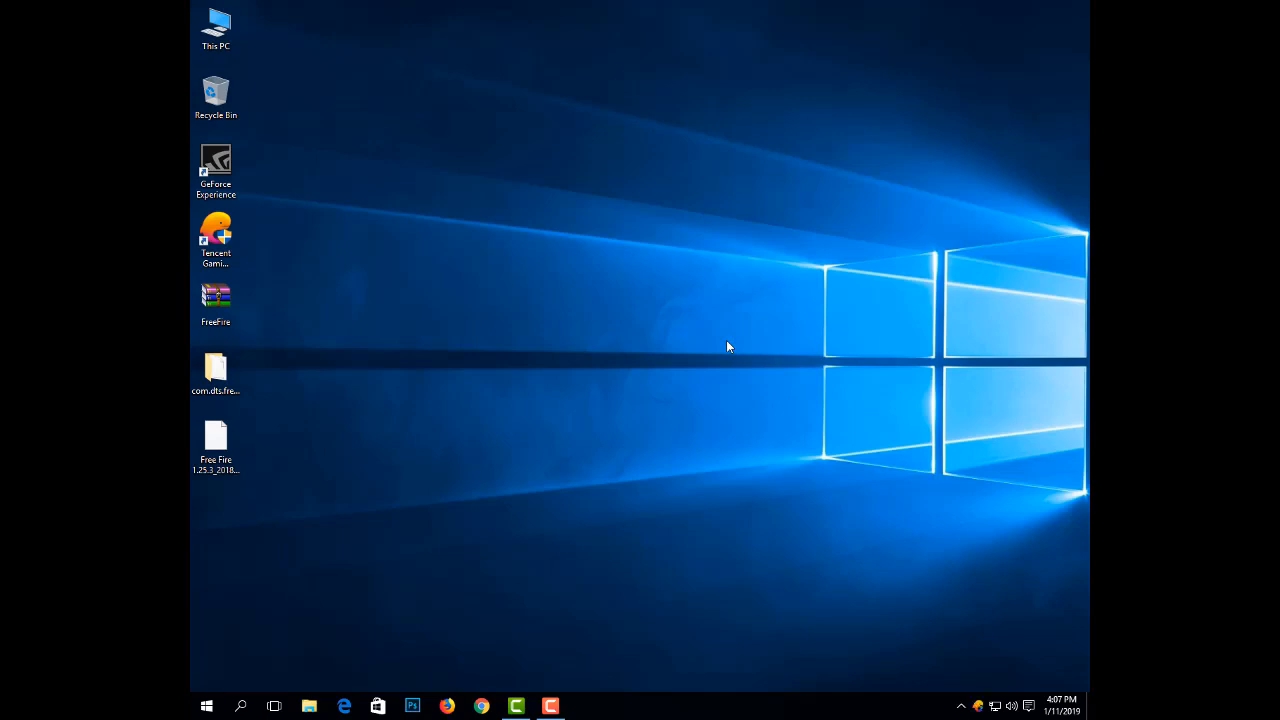
Launch Tencent Gaming Buddy and bring up the Language list in Setting Center.
double_click(216, 228)
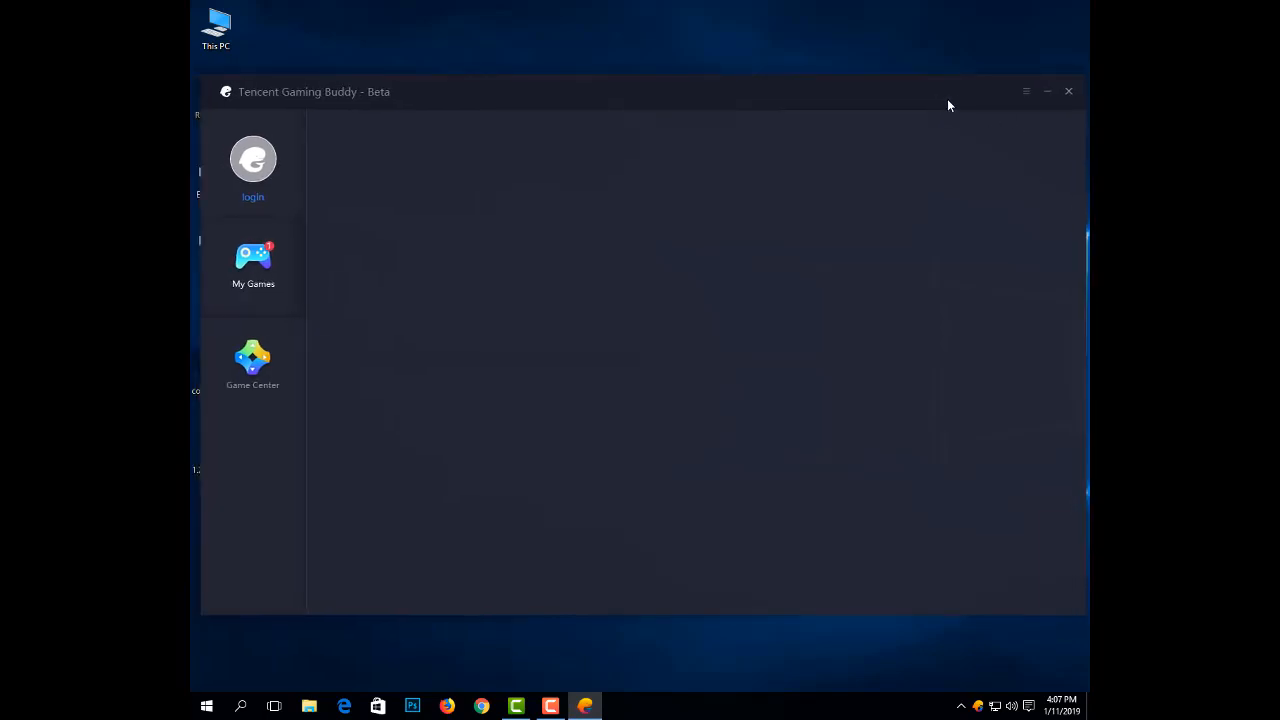
left_click(1024, 92)
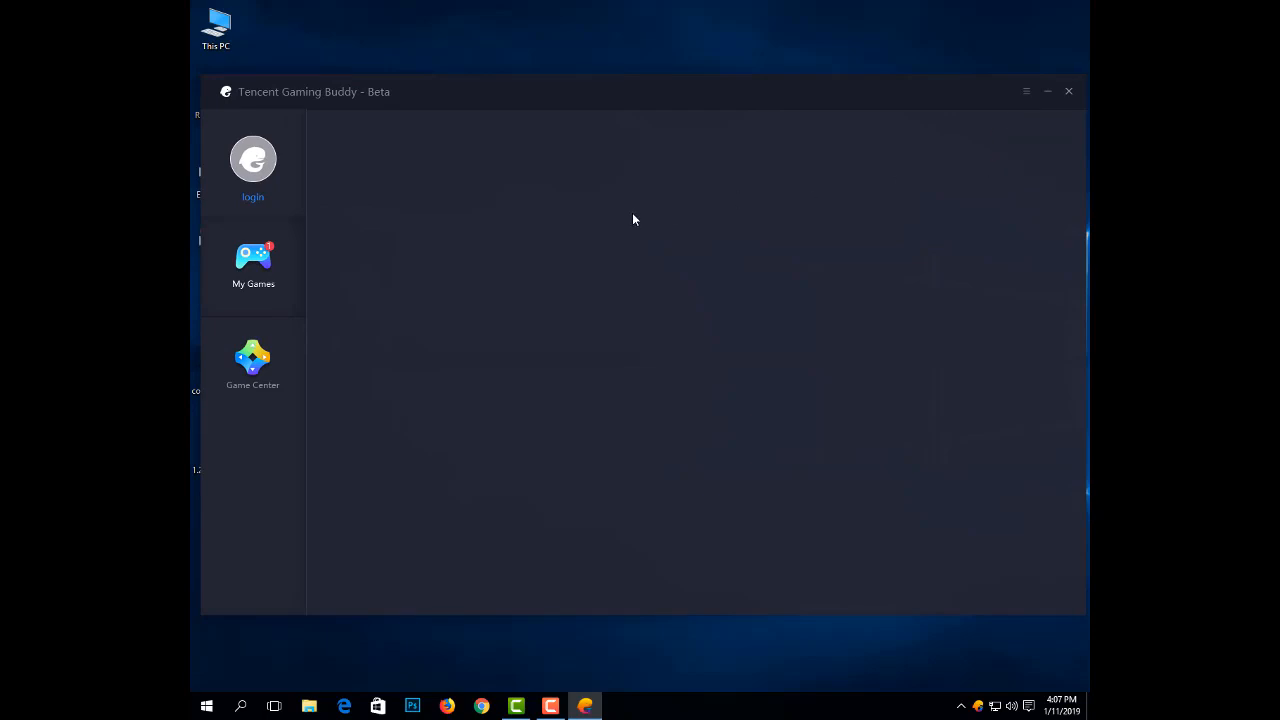
mouse_move(636, 210)
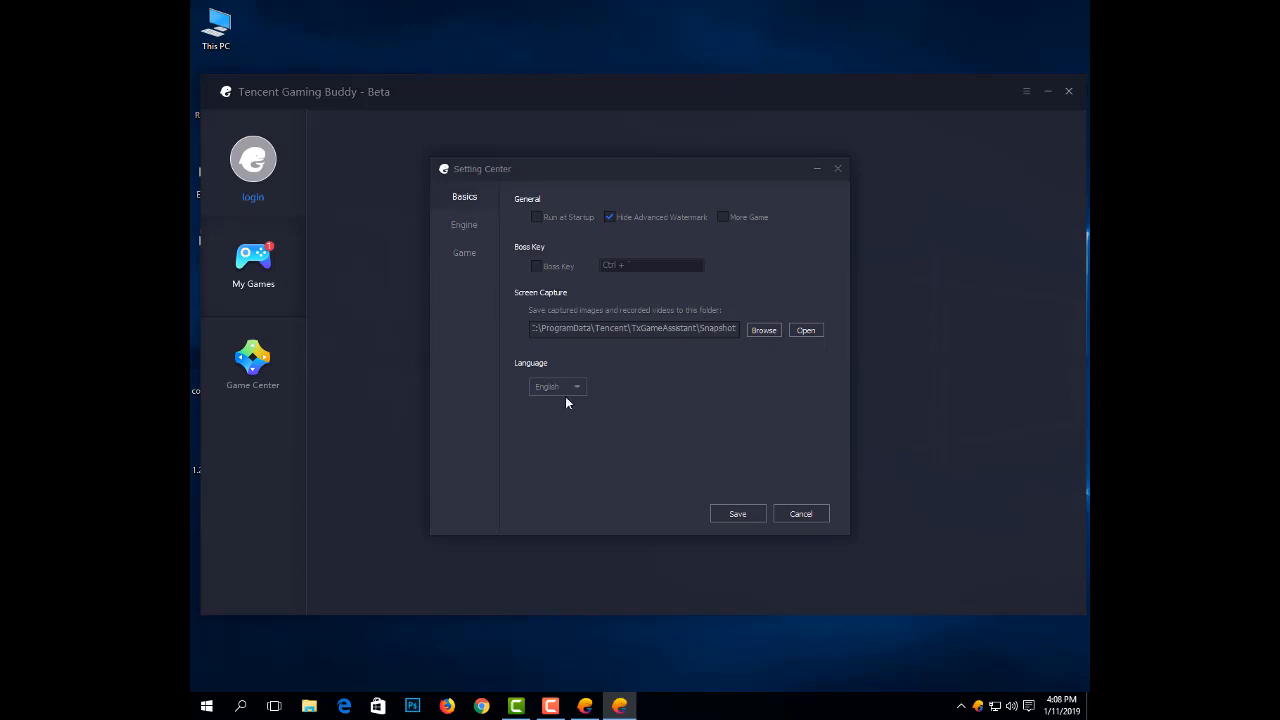
left_click(556, 386)
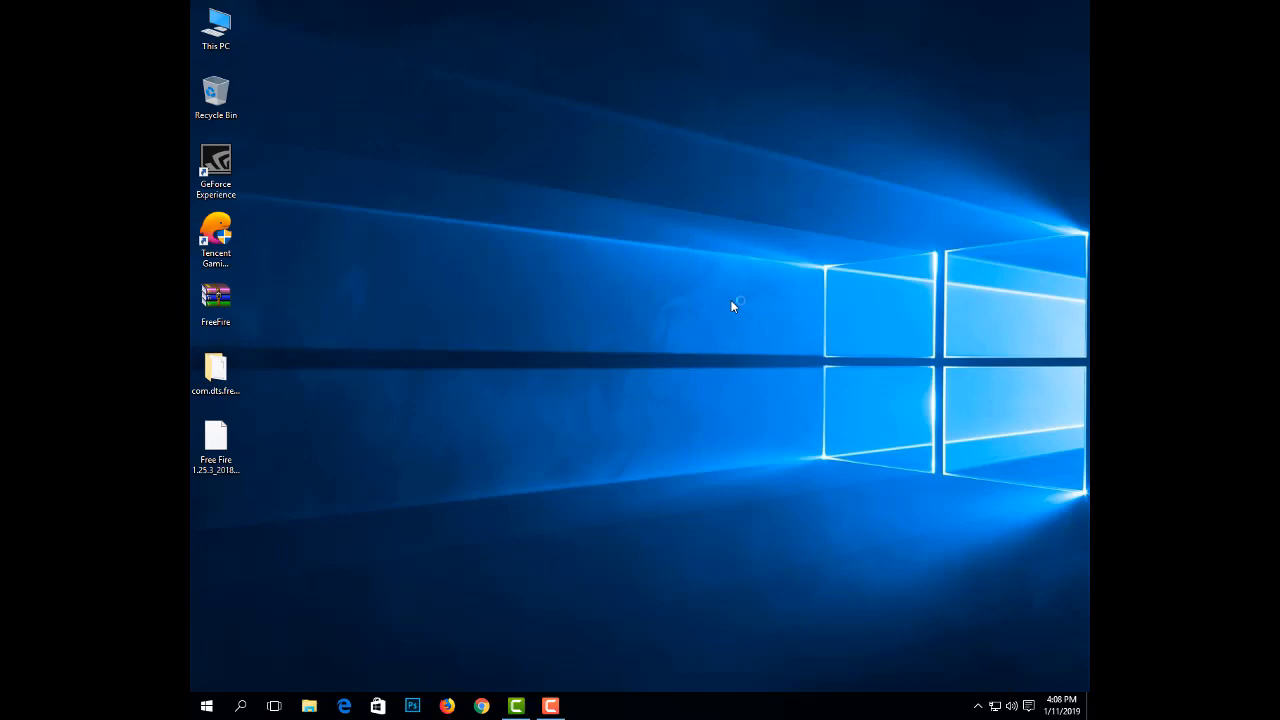
mouse_move(726, 302)
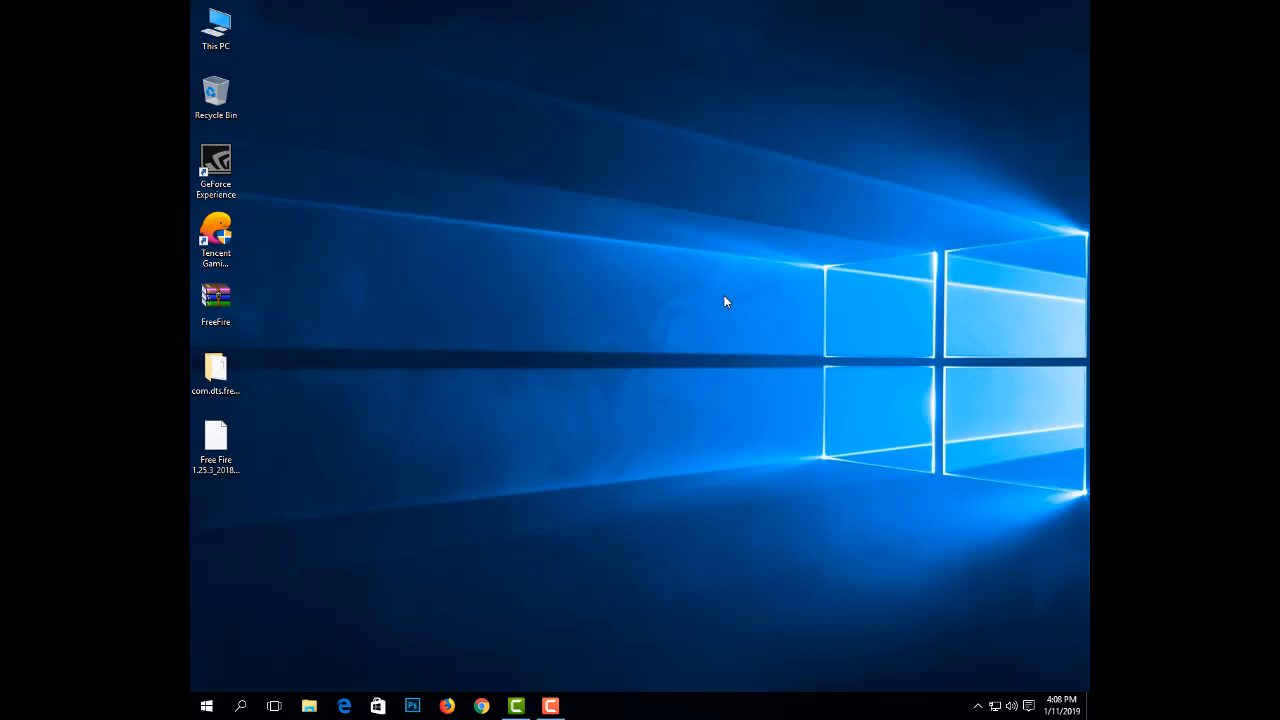
Relaunch Tencent Gaming Buddy from its desktop shortcut.
double_click(216, 230)
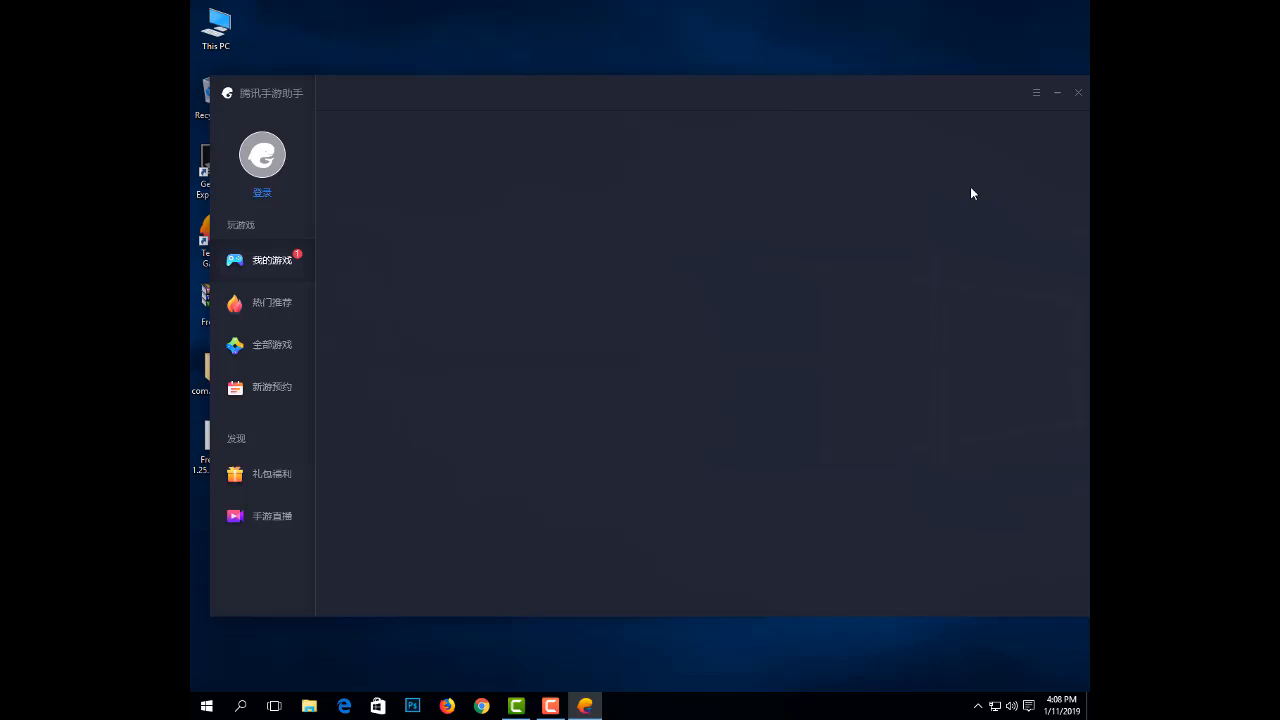
mouse_move(968, 194)
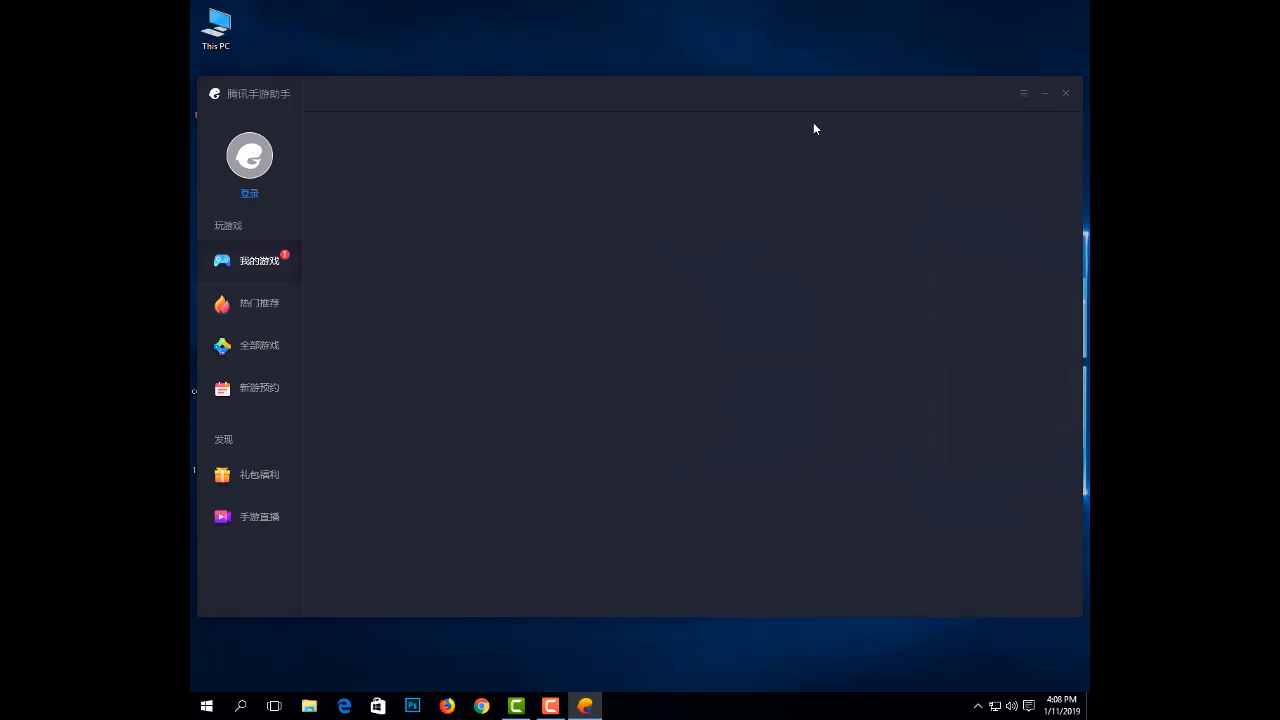
mouse_move(824, 152)
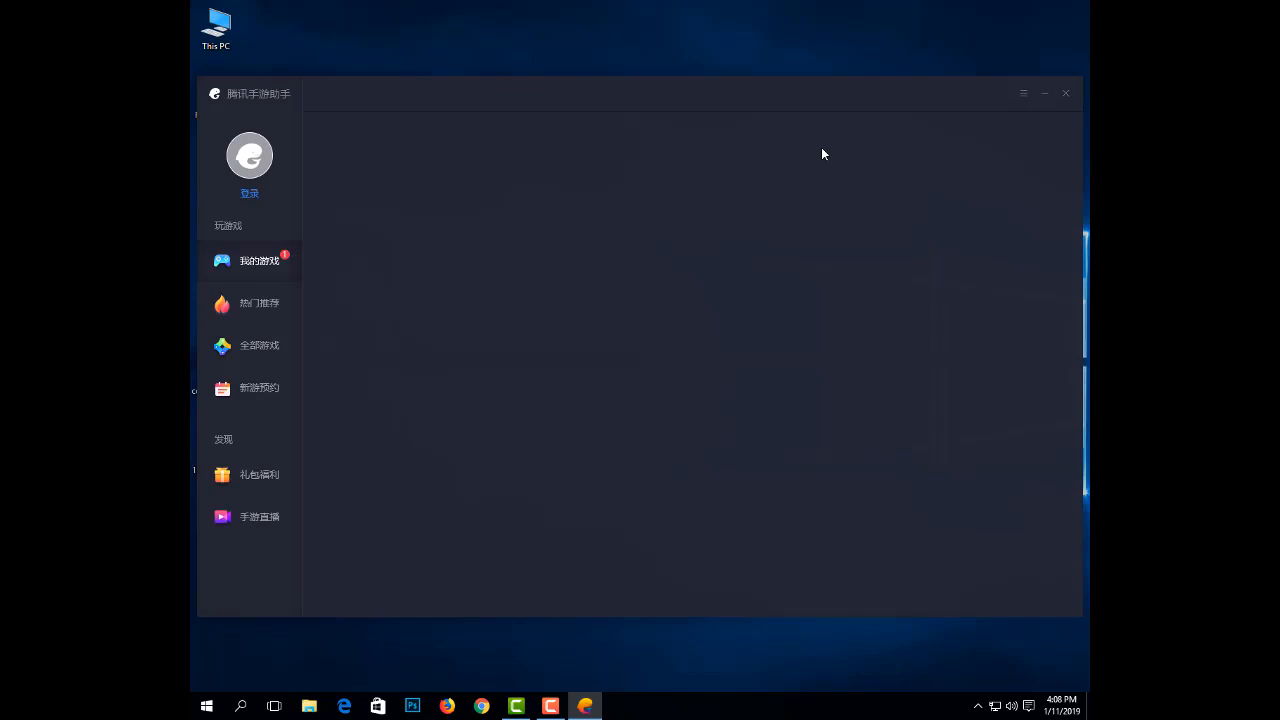
mouse_move(668, 580)
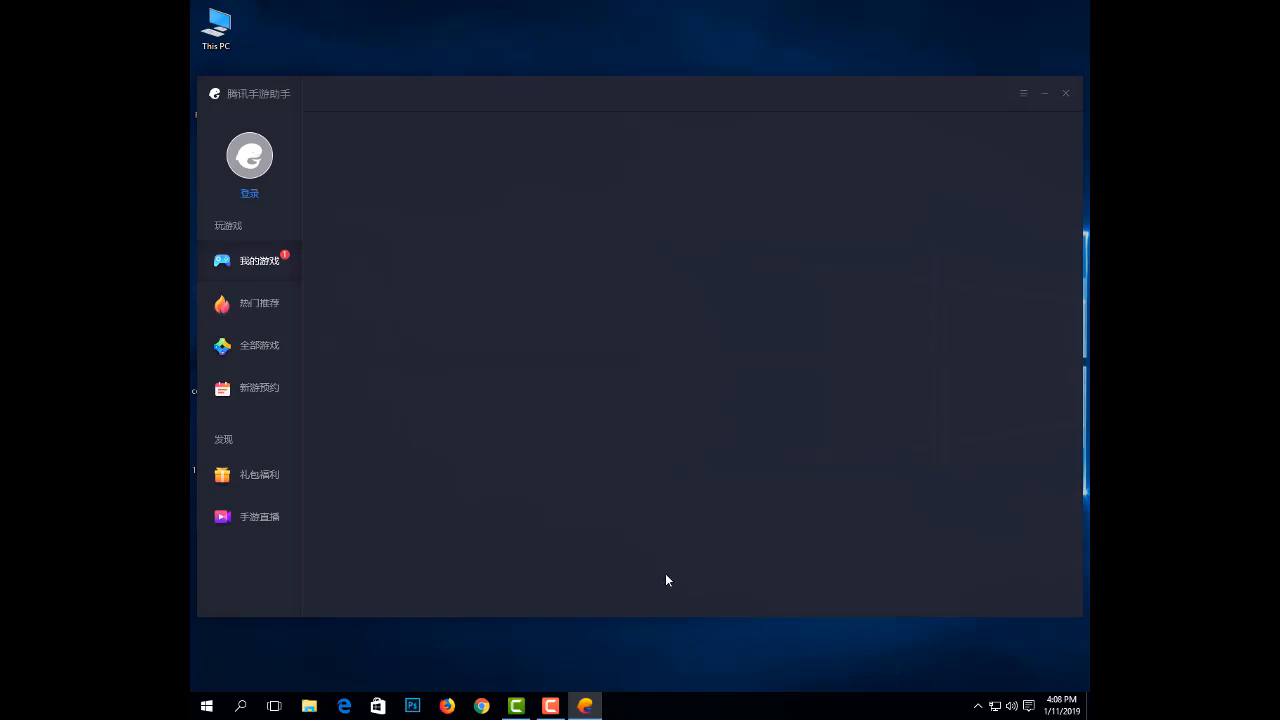
mouse_move(664, 548)
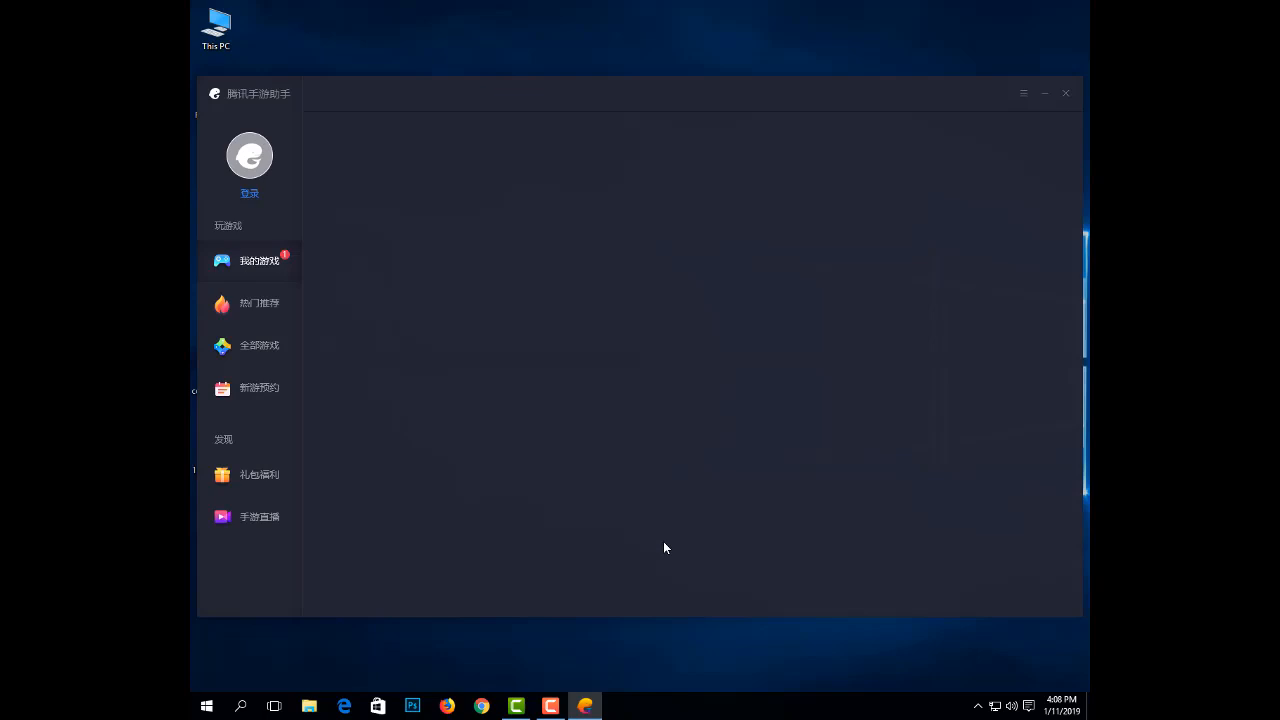
mouse_move(668, 540)
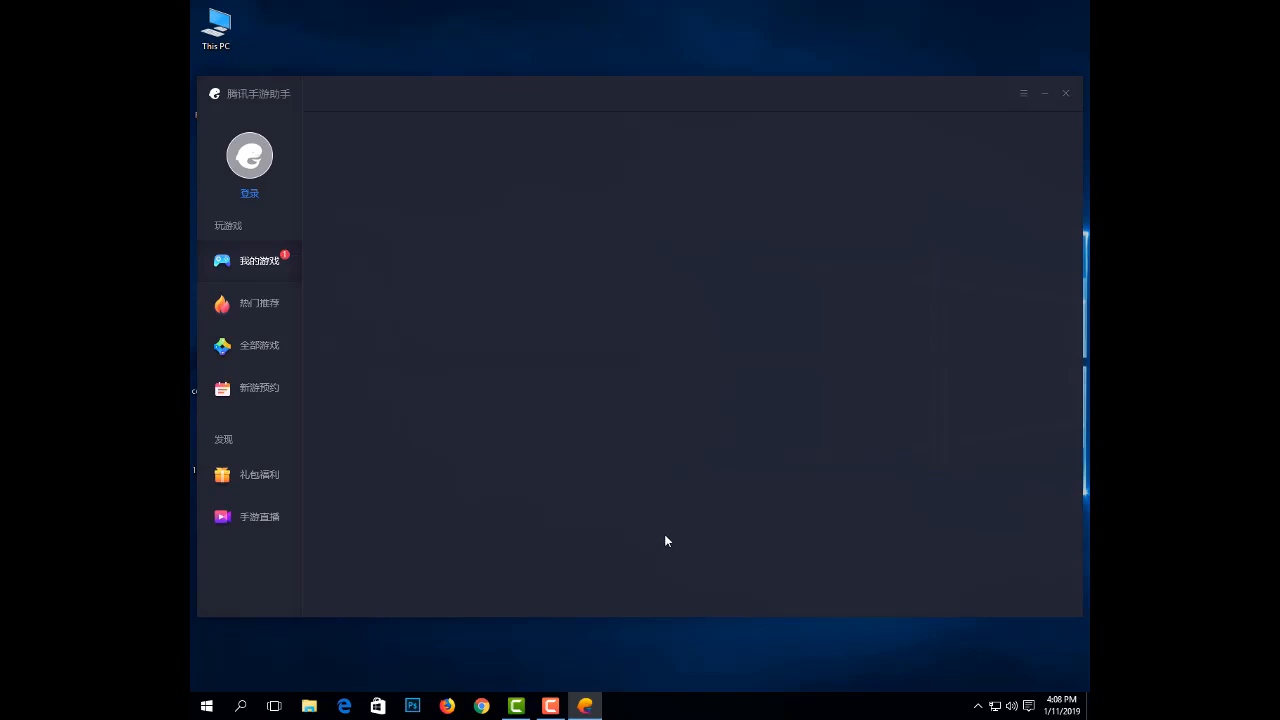
mouse_move(688, 544)
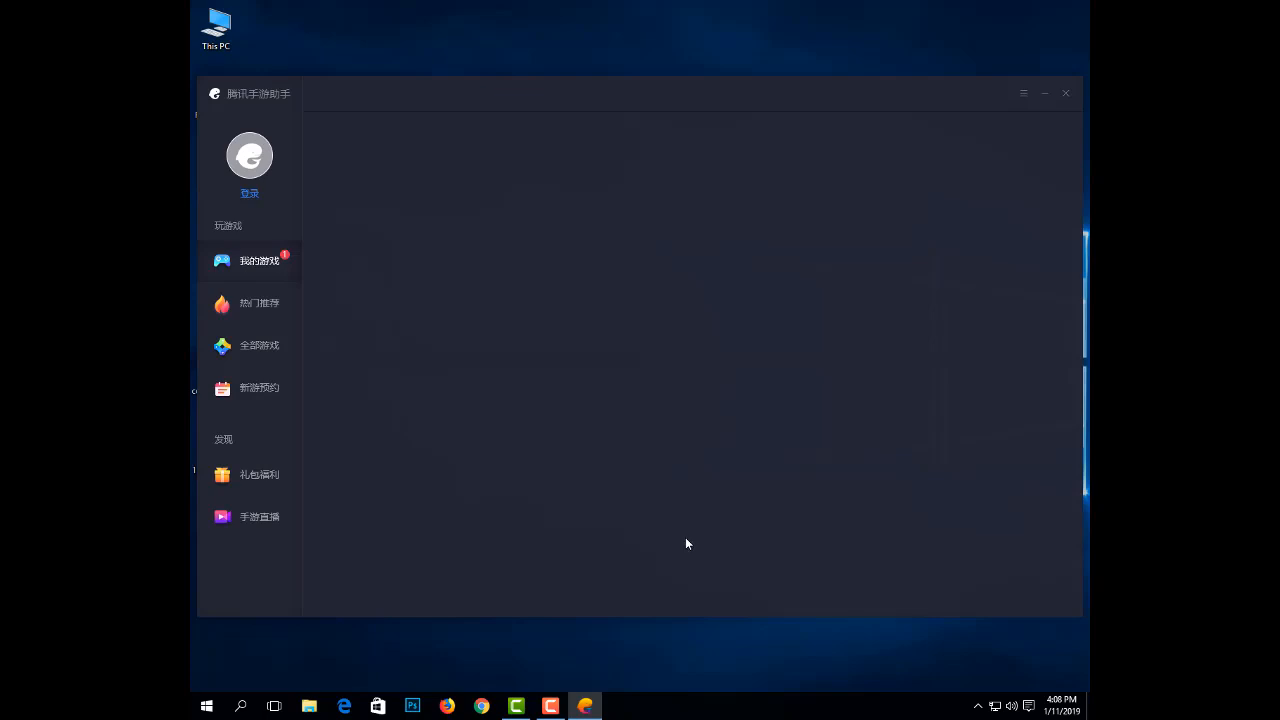
mouse_move(700, 528)
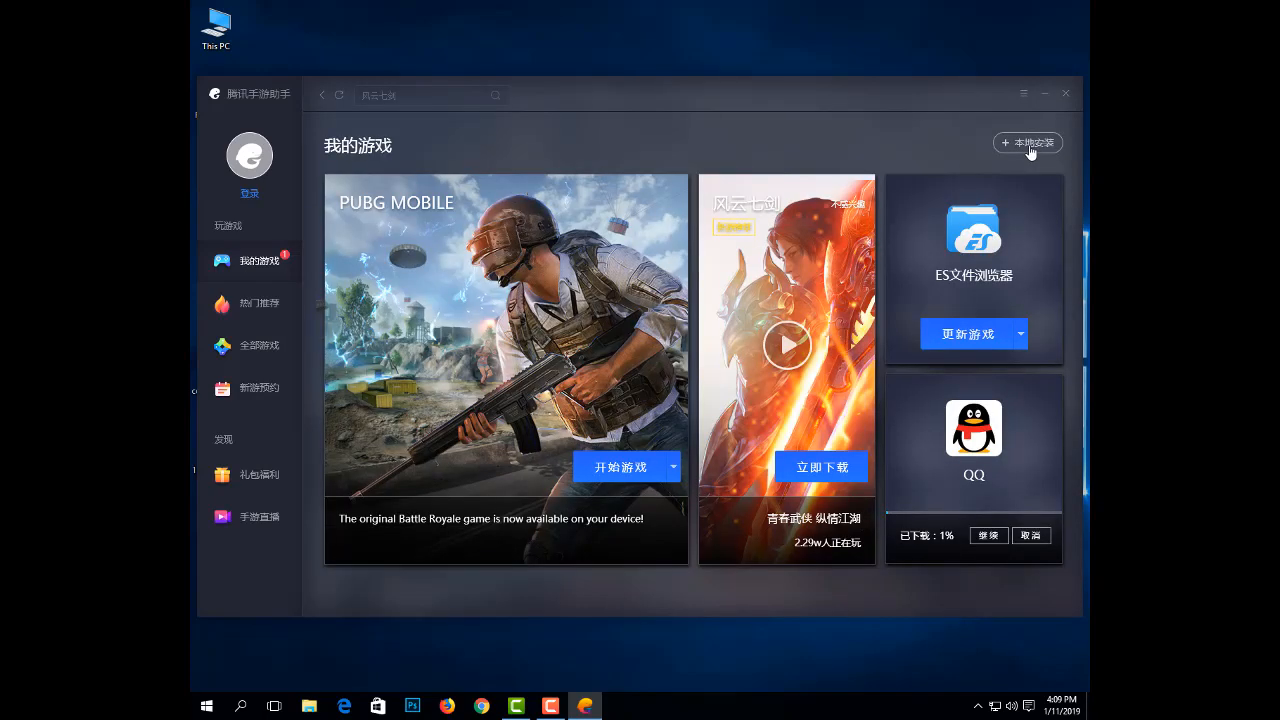
Install the Free Fire APK from the Desktop as a local game.
left_click(1028, 142)
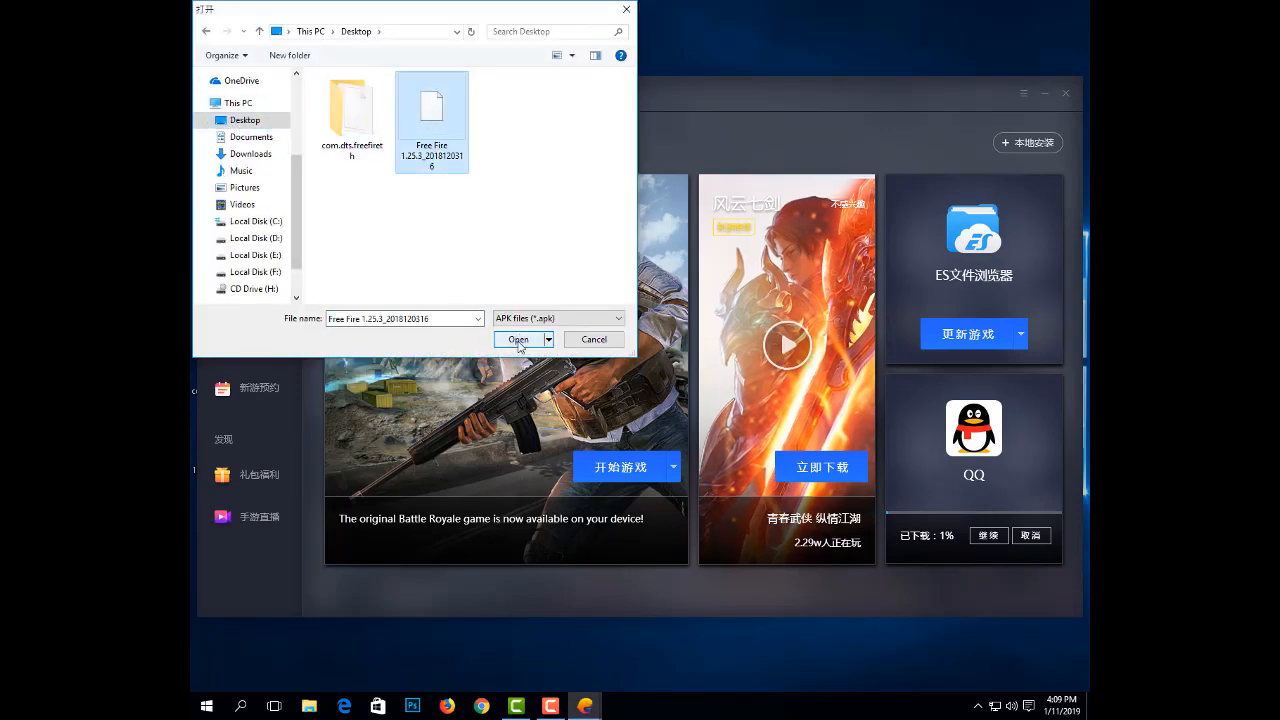
left_click(516, 340)
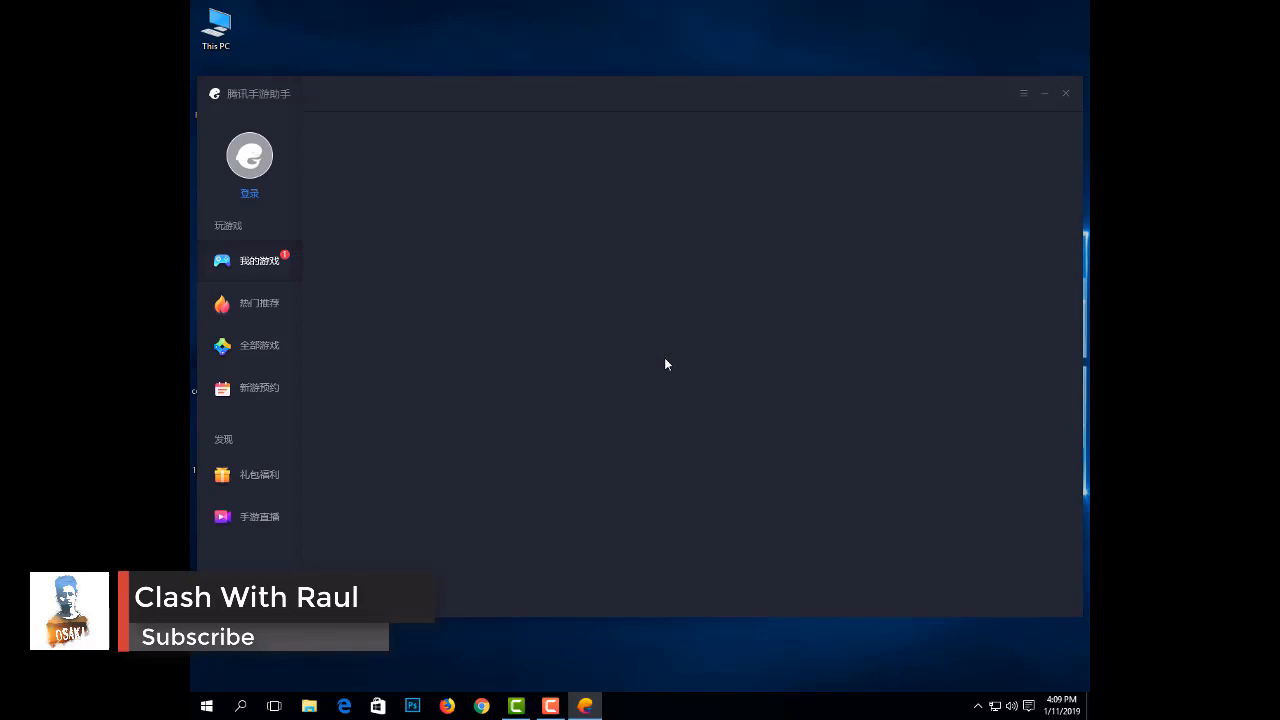
Open the Android engine home screen showing Free Fire in My Games.
left_click(260, 260)
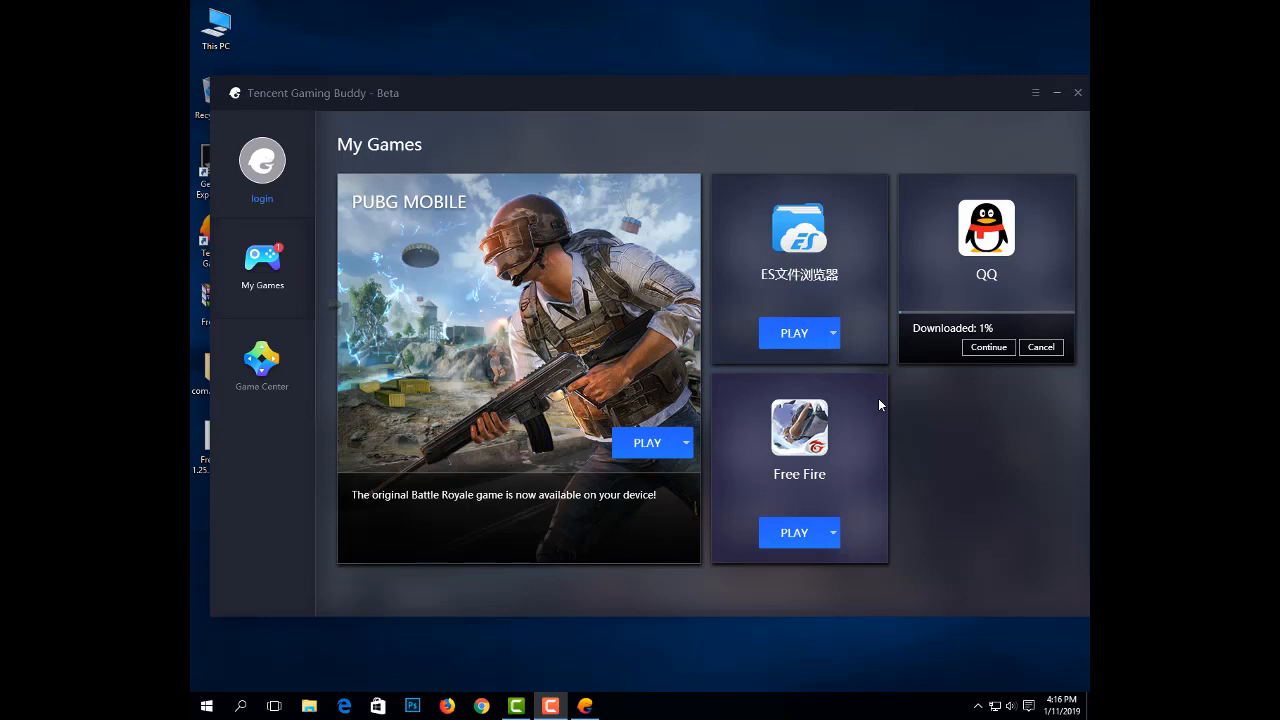
mouse_move(812, 540)
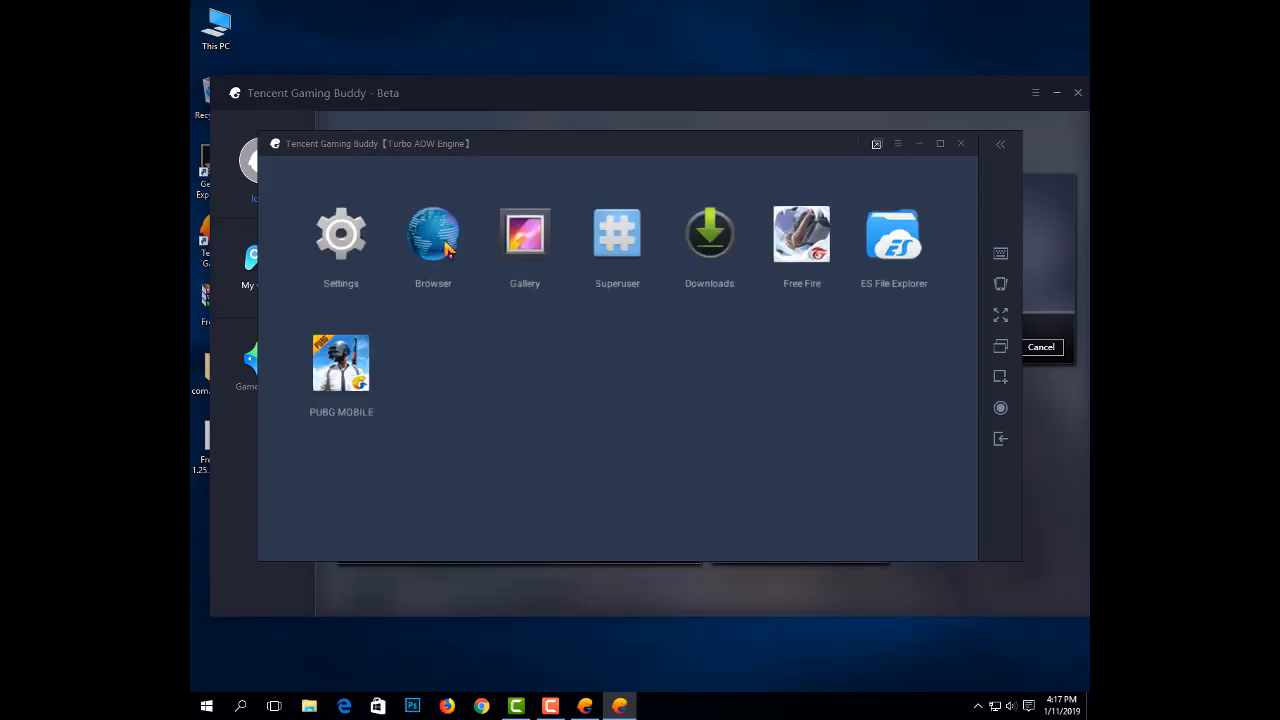
Search Google for 'es file explorer apk' in the Android browser and open the Uptodown result.
left_click(432, 234)
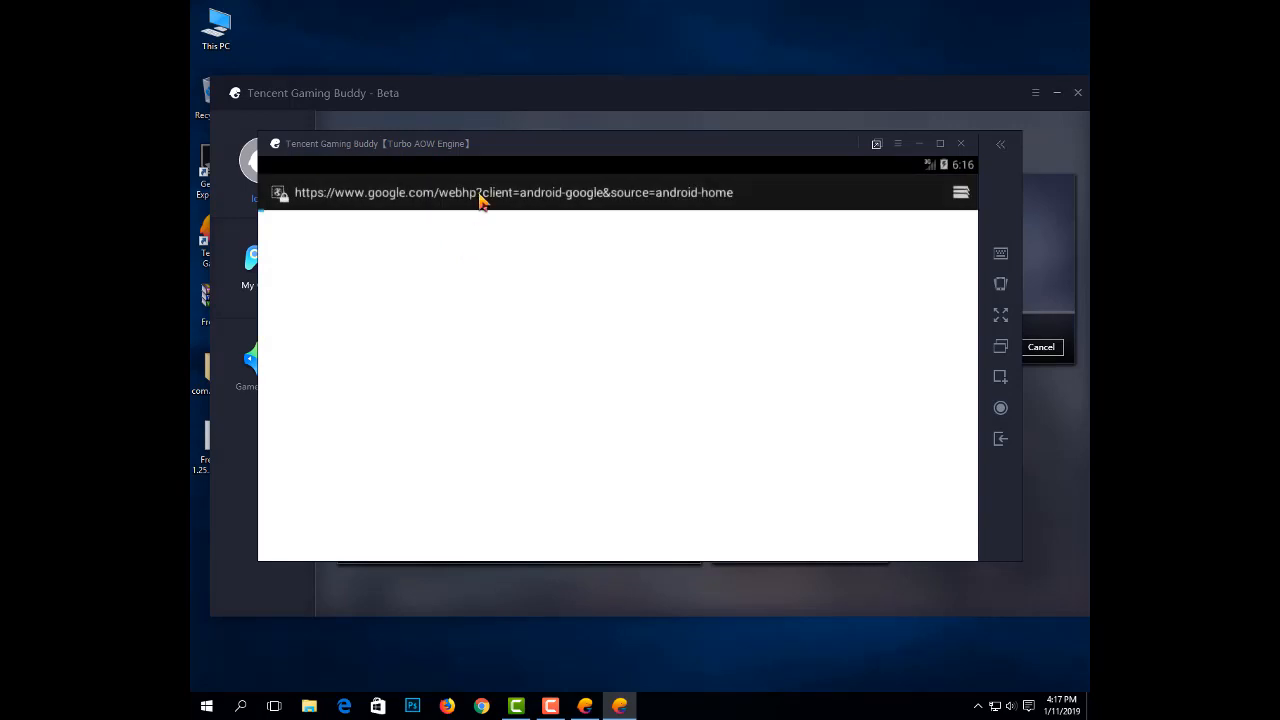
left_click(508, 192)
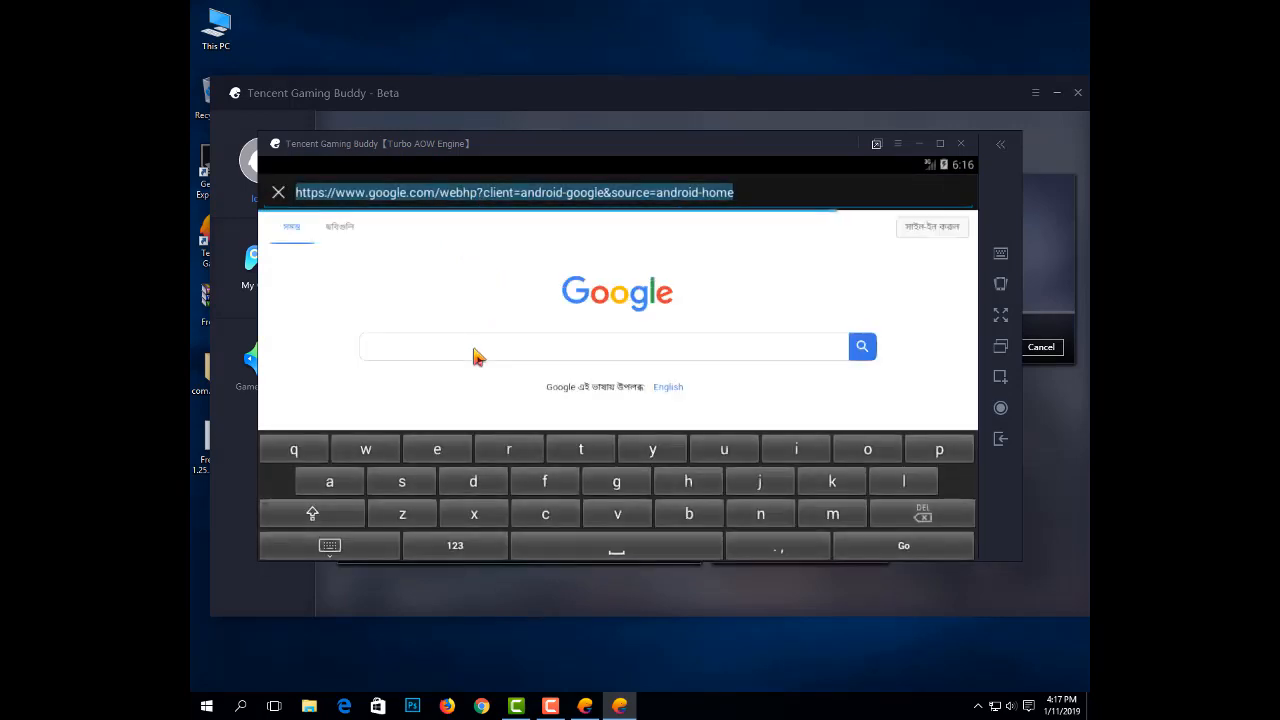
type("es")
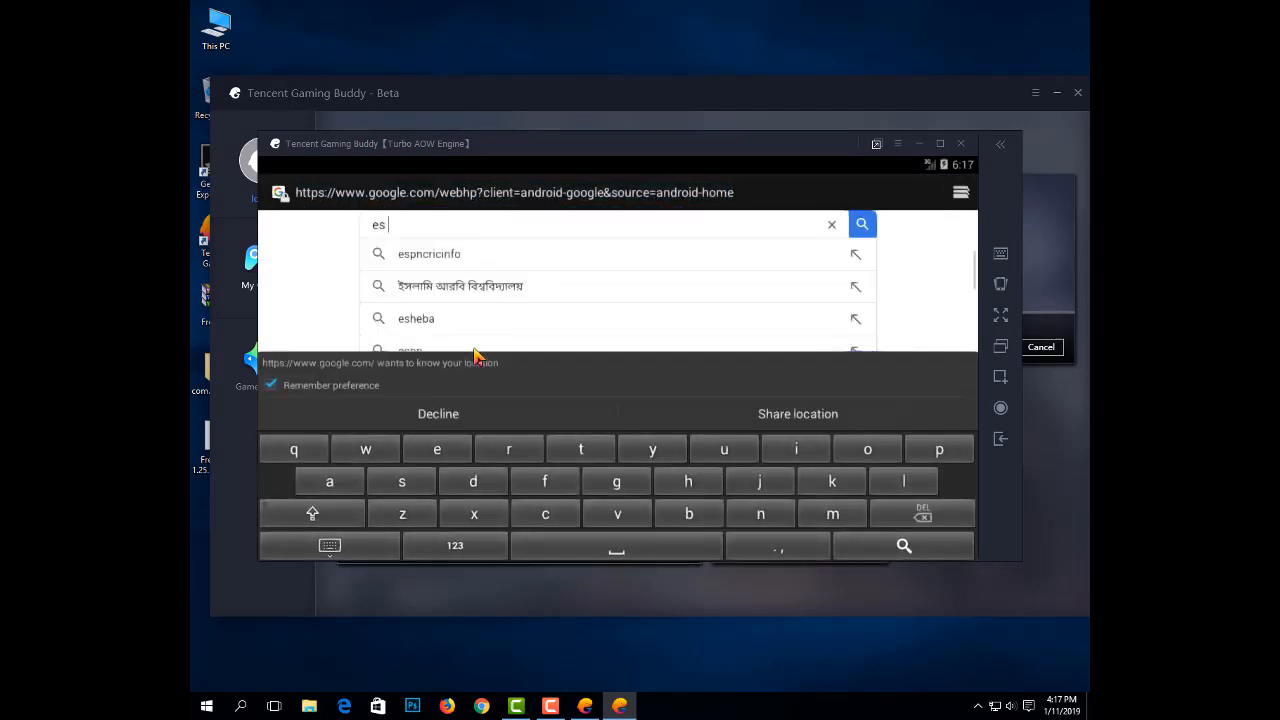
type("file")
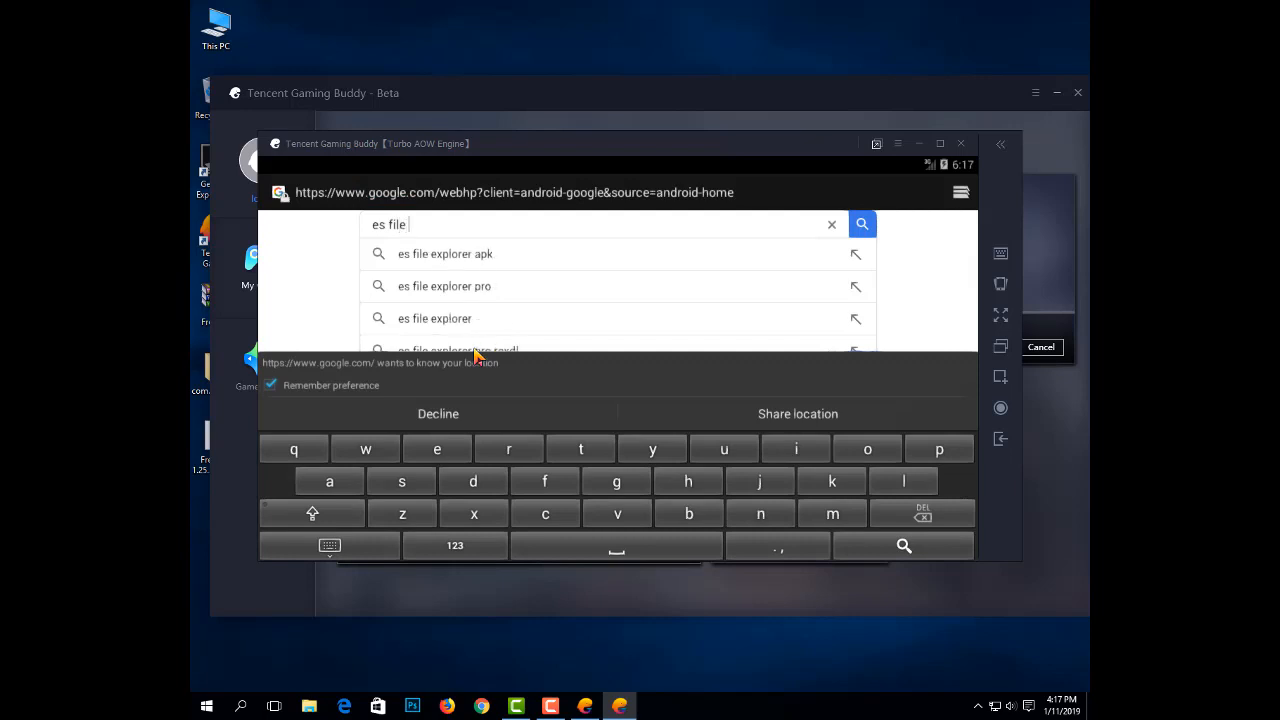
left_click(444, 252)
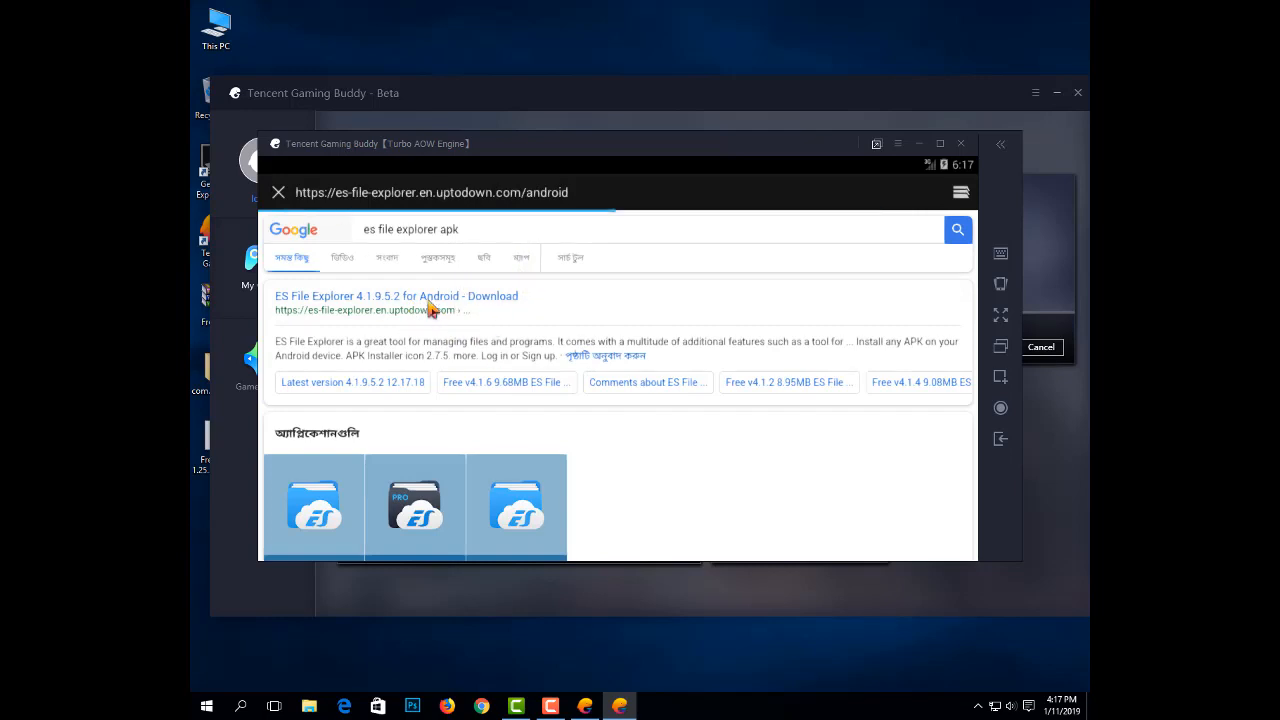
left_click(396, 296)
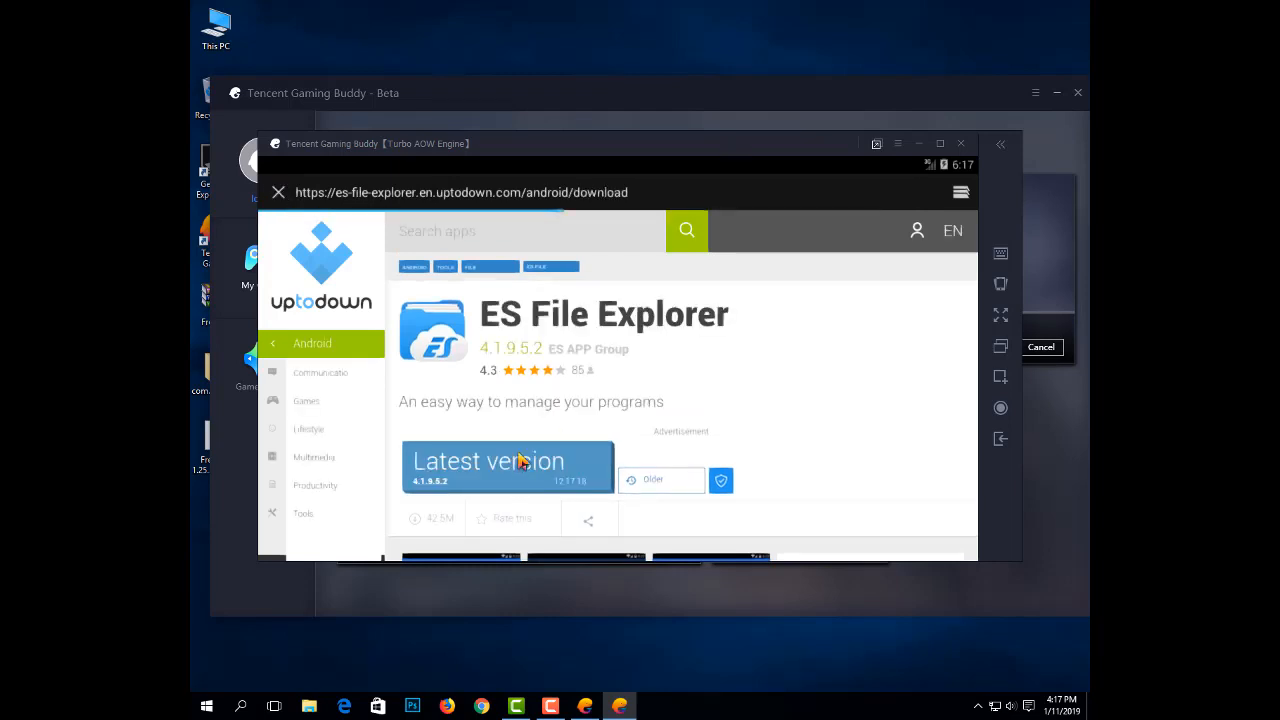
Download the latest ES File Explorer APK from Uptodown, handled by the browser.
left_click(508, 464)
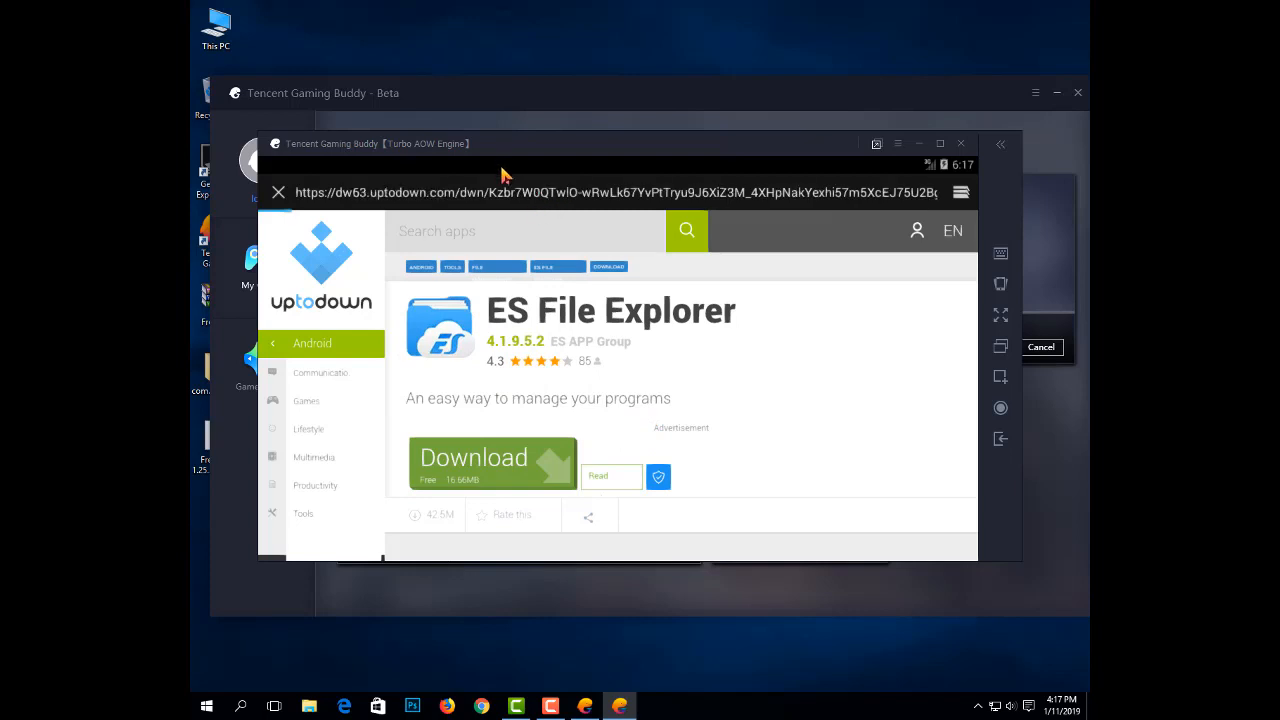
left_click(474, 456)
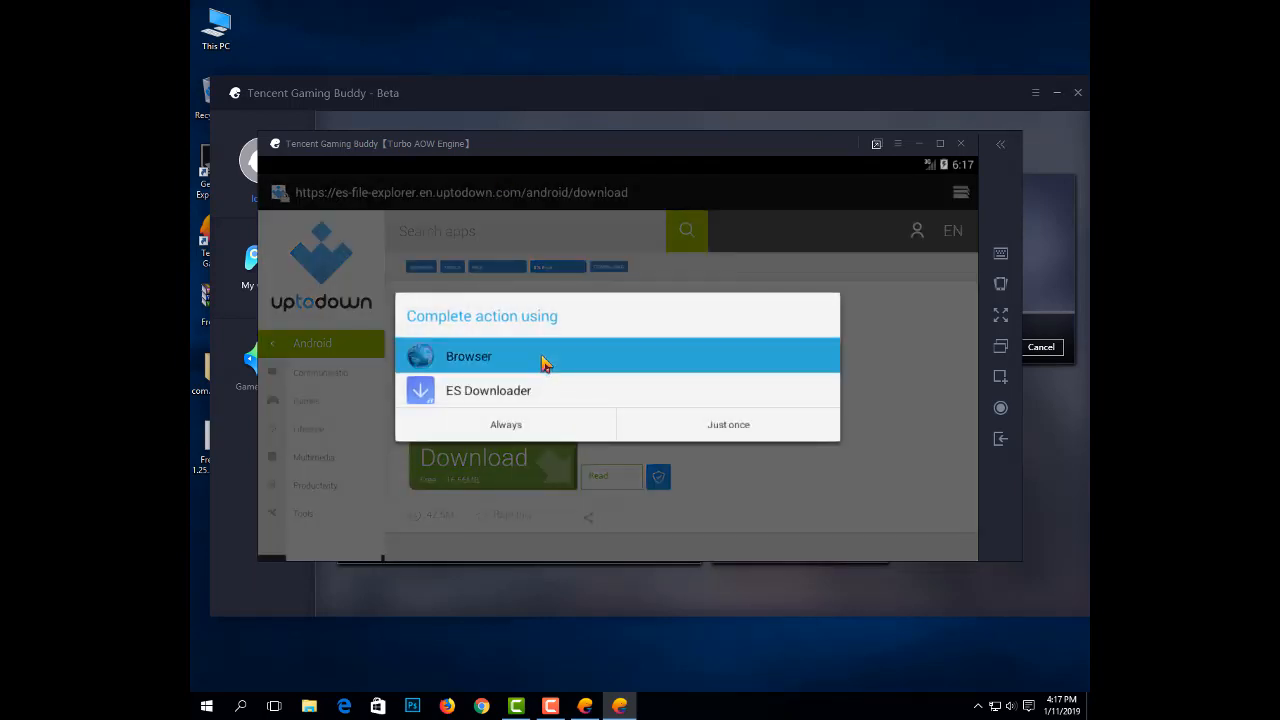
left_click(468, 356)
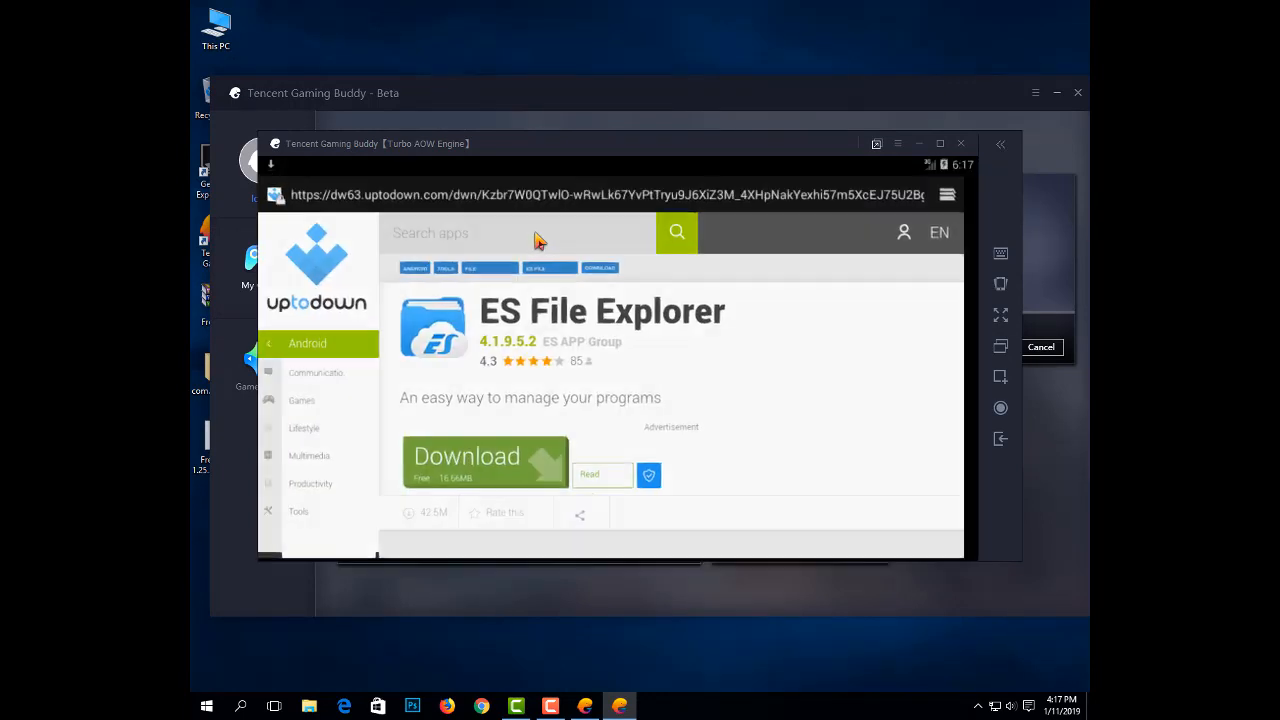
Install the es-file-explorer APK from Downloads and open ES File Explorer.
left_click(468, 456)
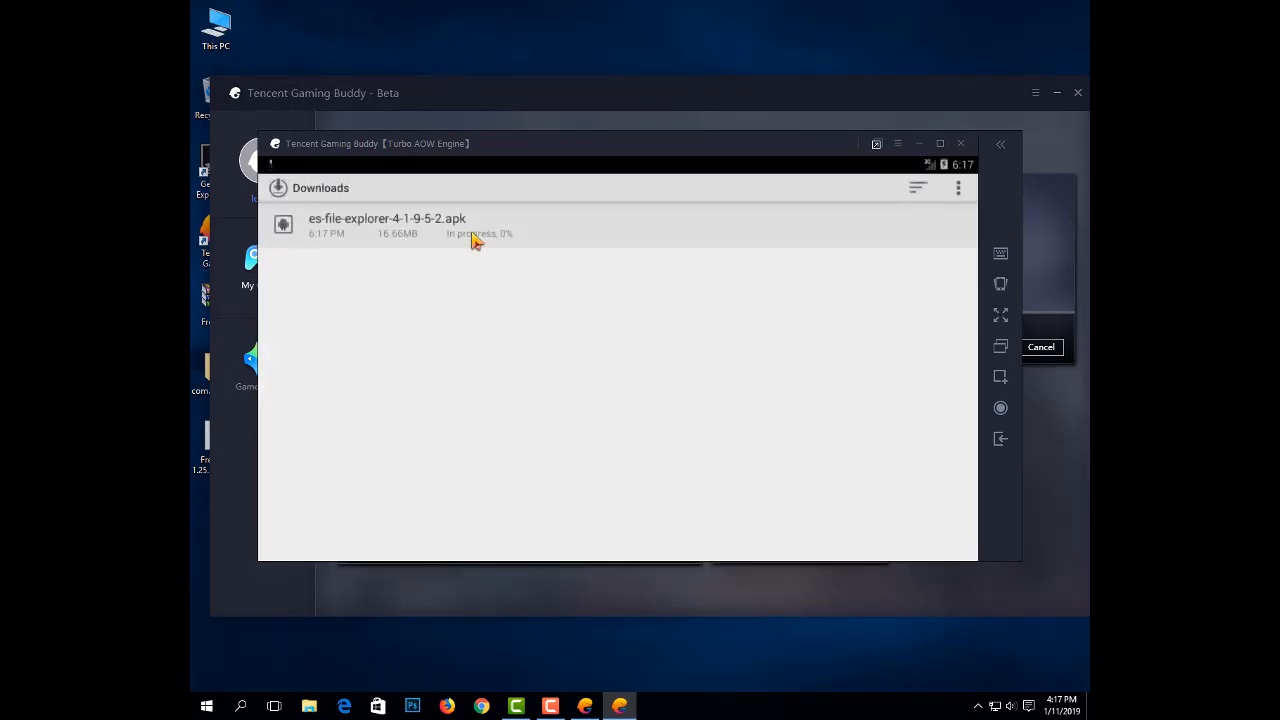
left_click(388, 224)
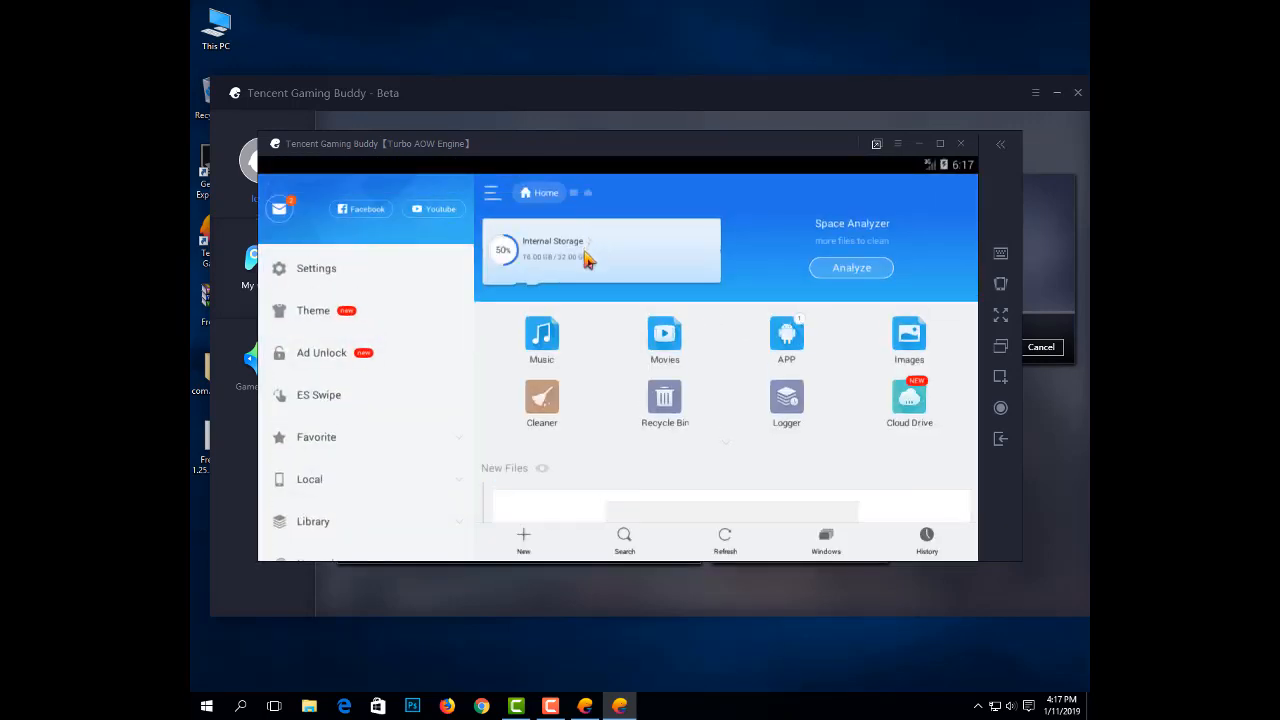
Copy the com.dts.freefireth folder from Internal Storage/data/share1 in ES File Explorer.
left_click(600, 250)
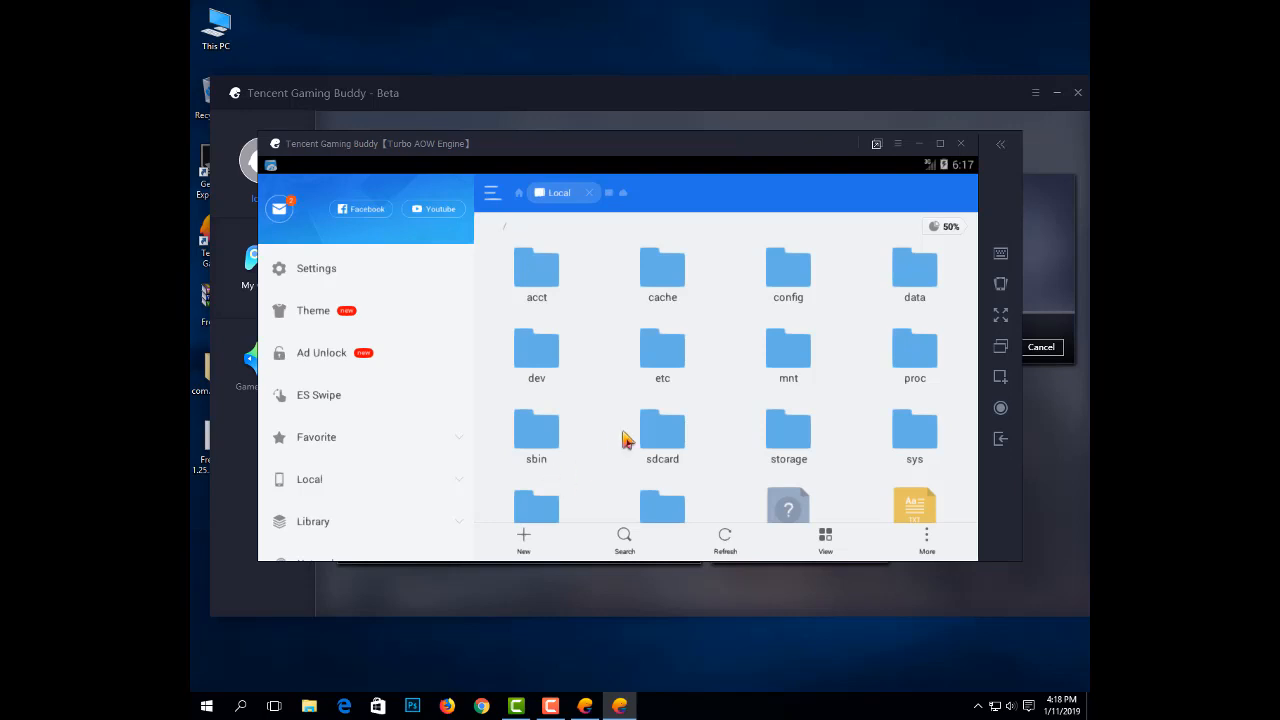
double_click(914, 268)
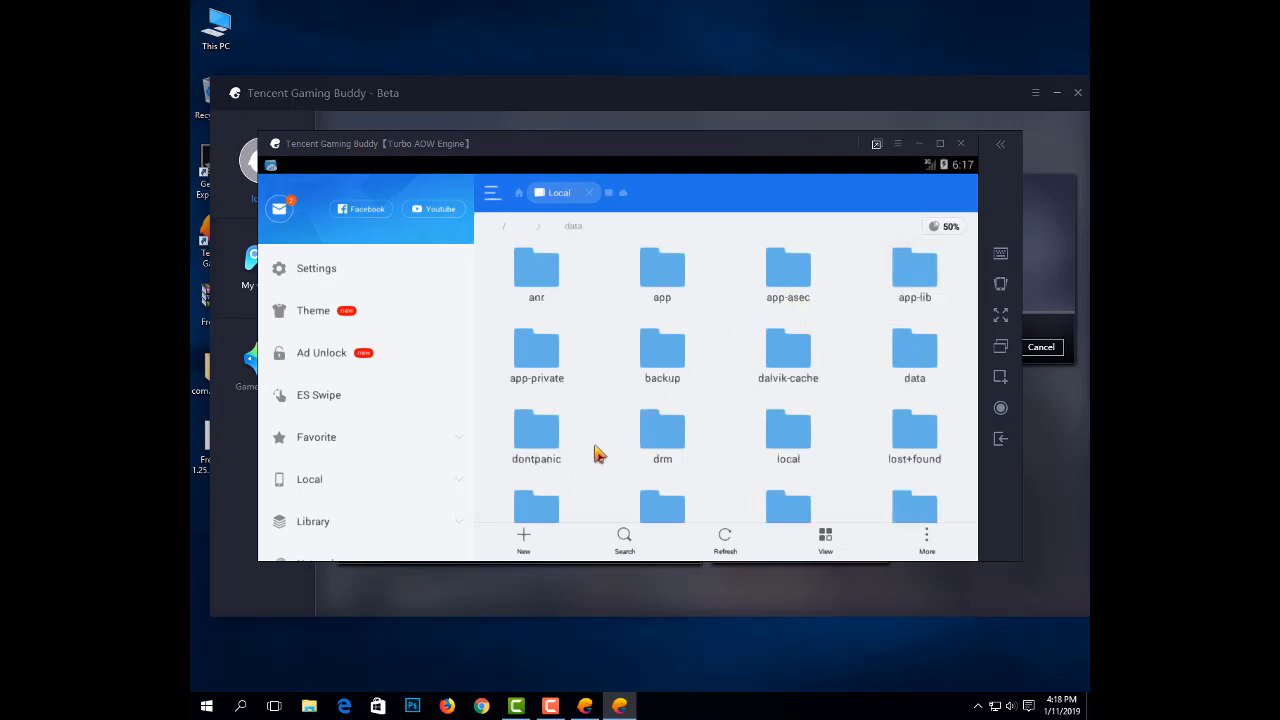
scroll("down", 3)
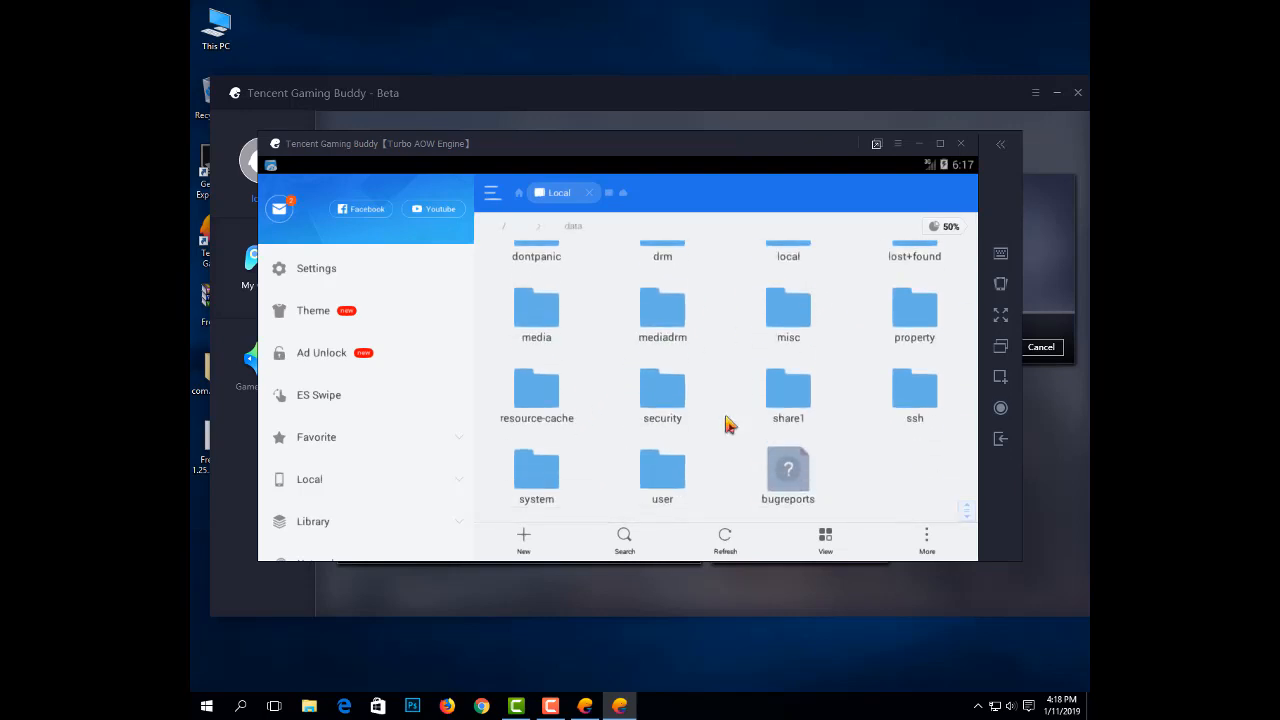
double_click(788, 390)
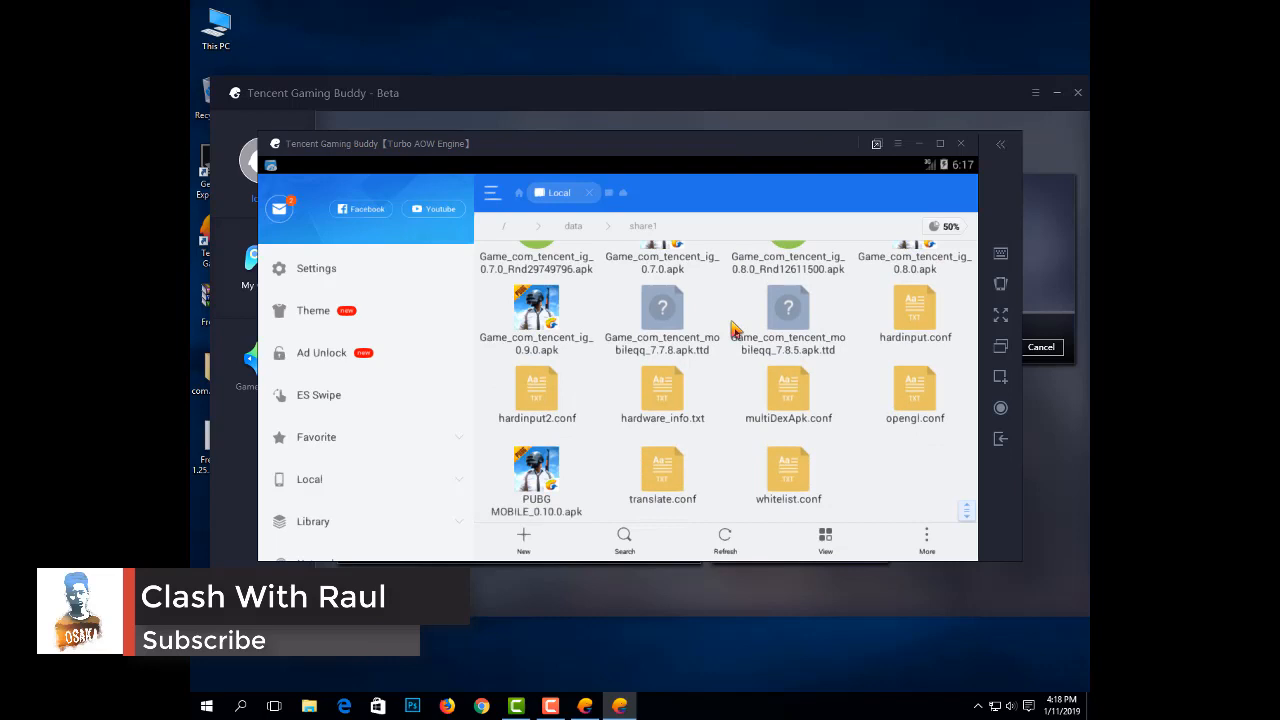
mouse_move(832, 414)
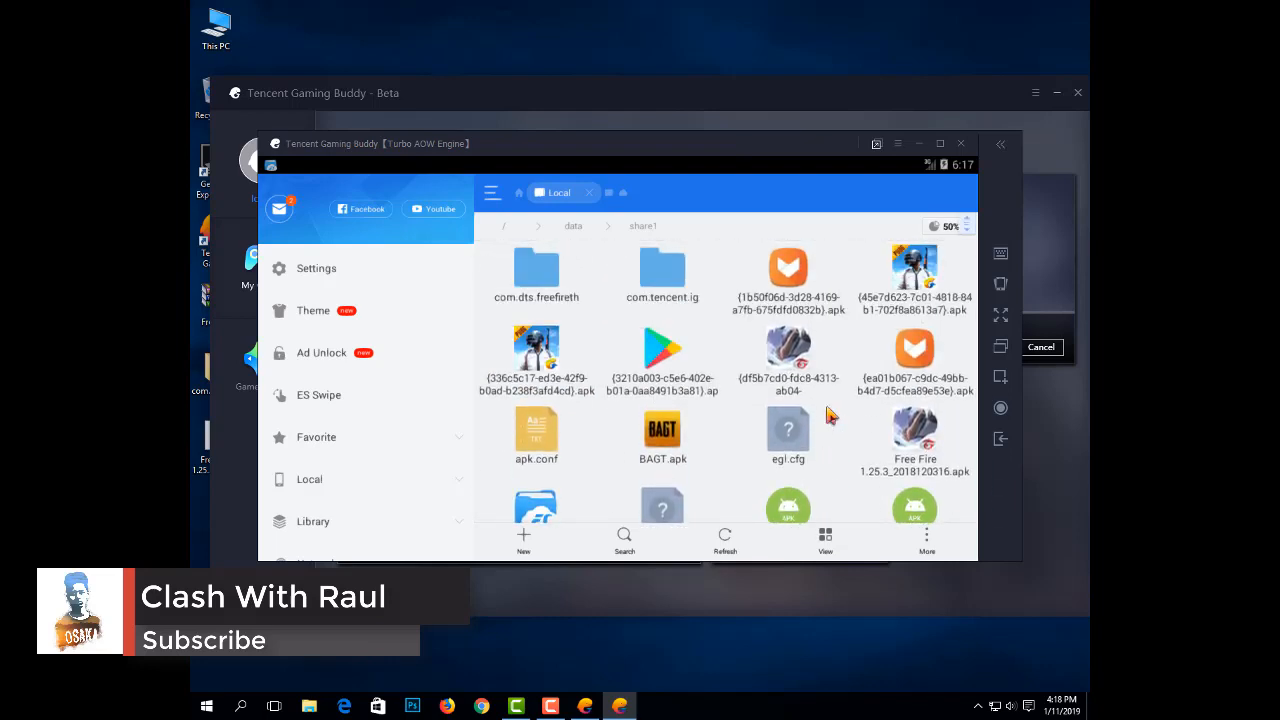
left_click(536, 270)
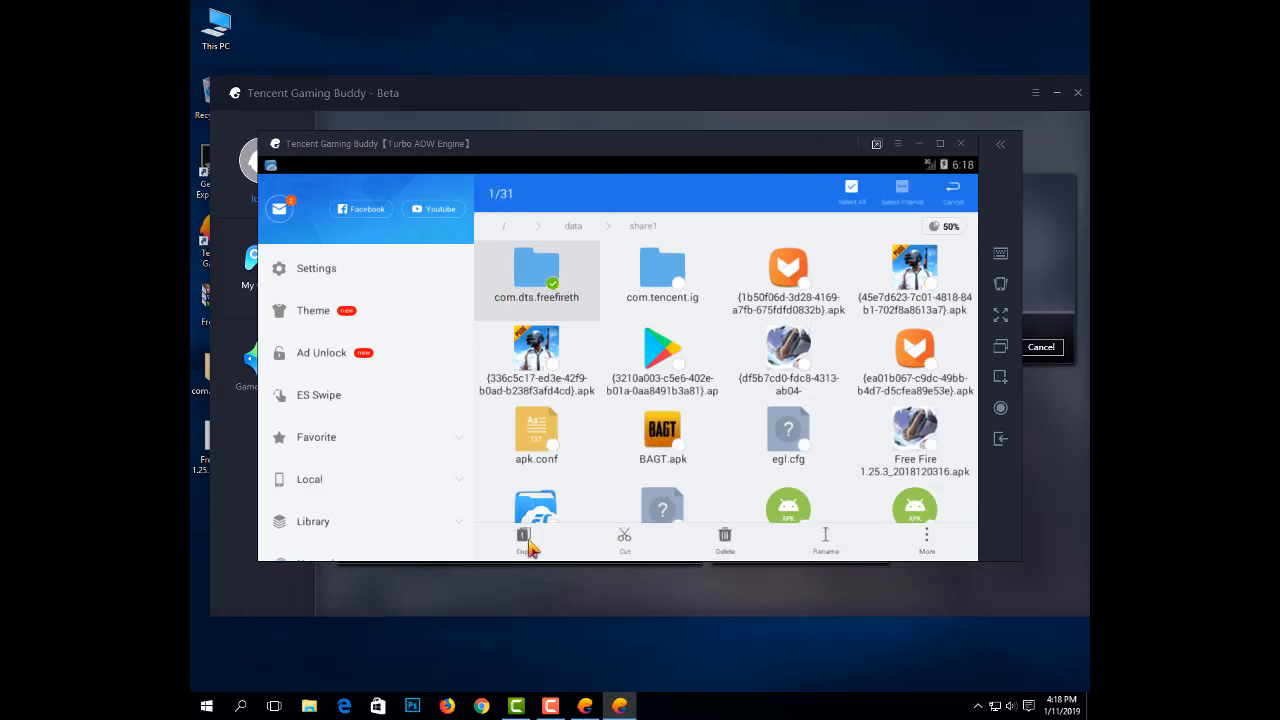
left_click(524, 540)
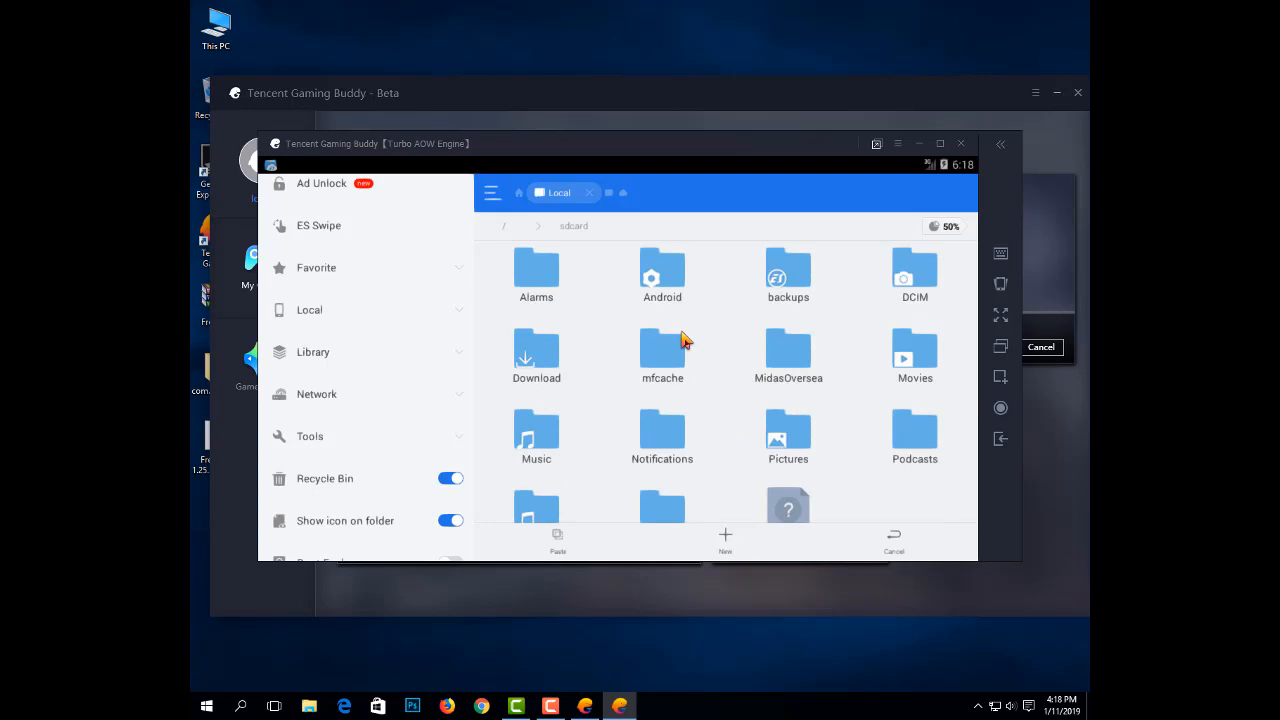
Navigate into the Android/obb folder on the SD card to paste com.dts.freefireth there.
double_click(660, 270)
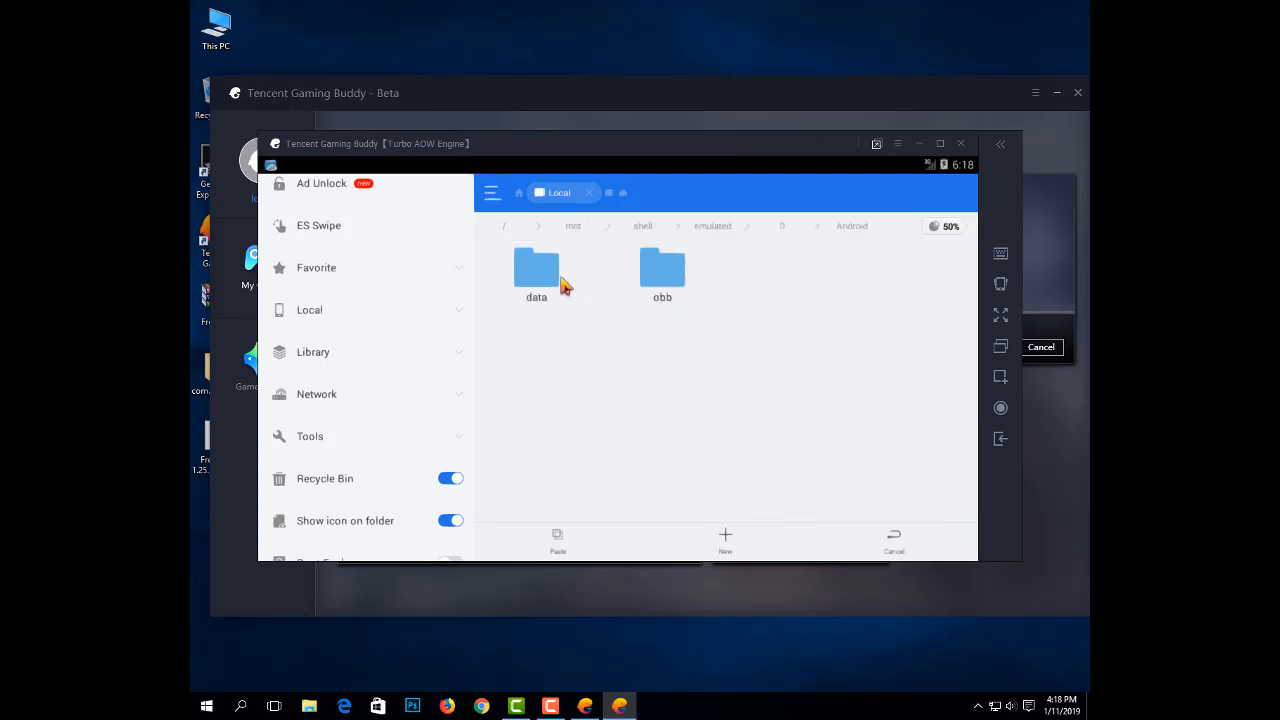
double_click(660, 270)
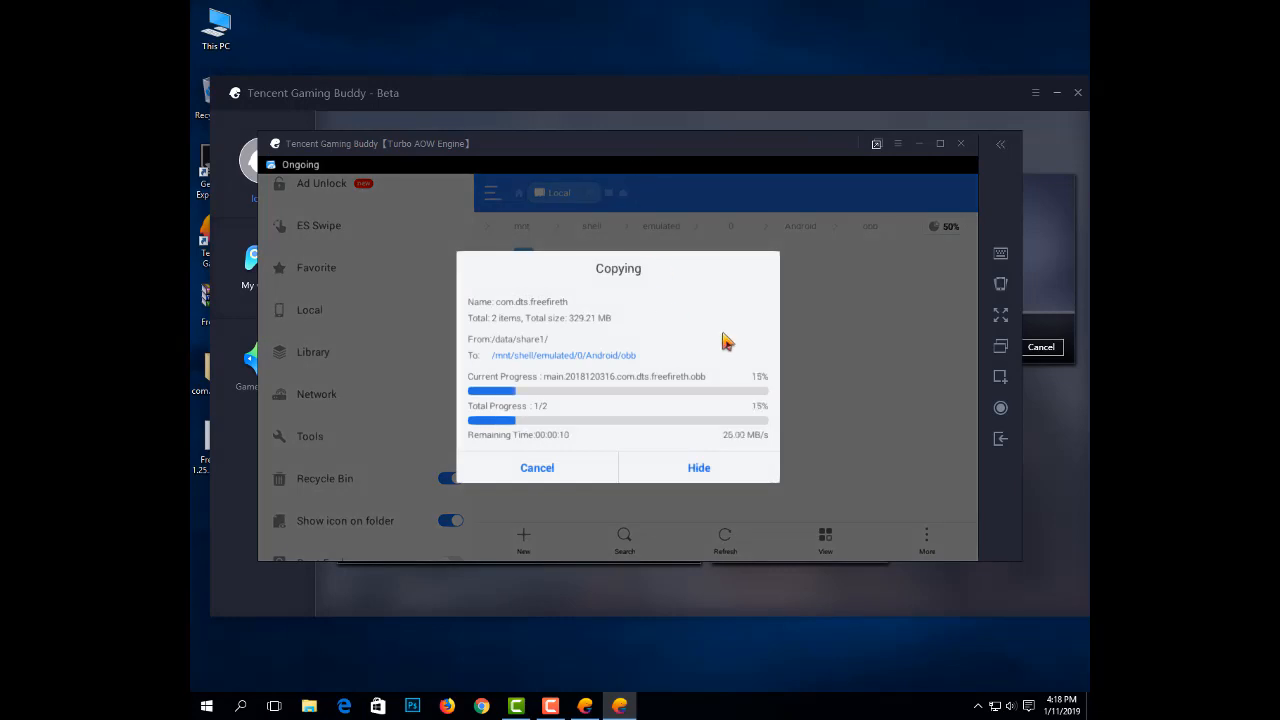
mouse_move(864, 432)
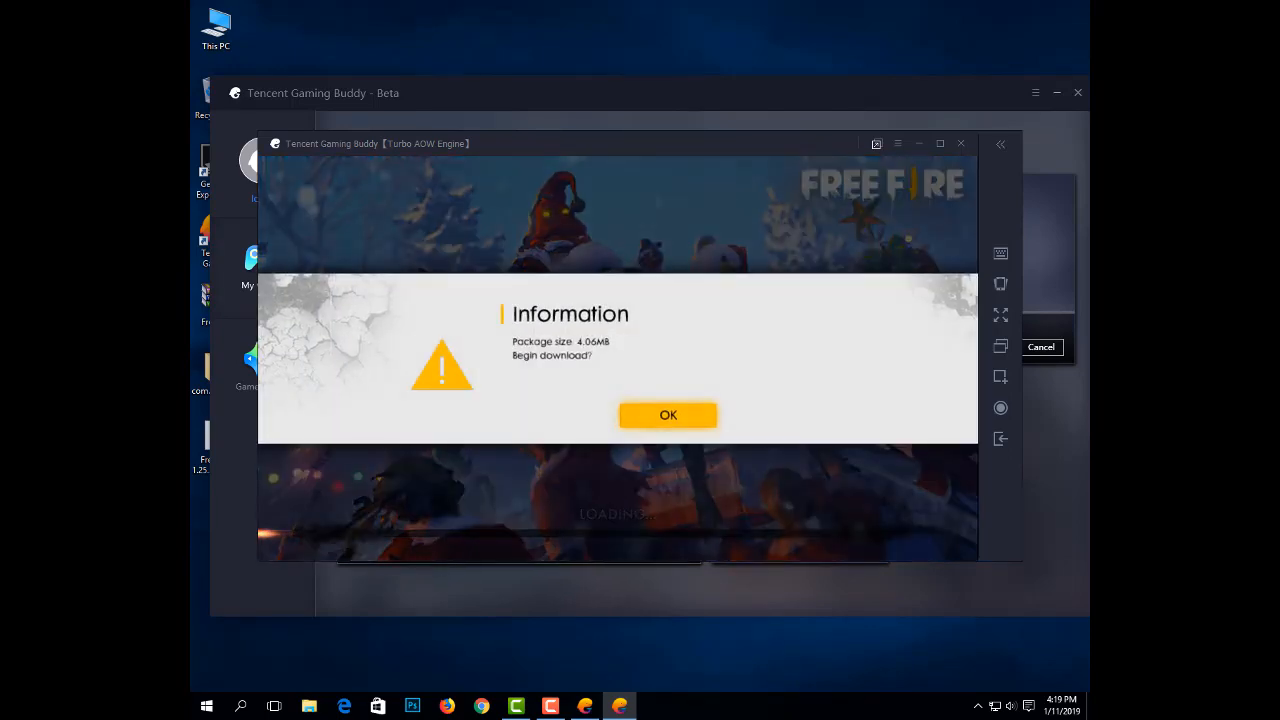
Accept the 4.06MB extra package download so Free Fire starts loading.
left_click(668, 414)
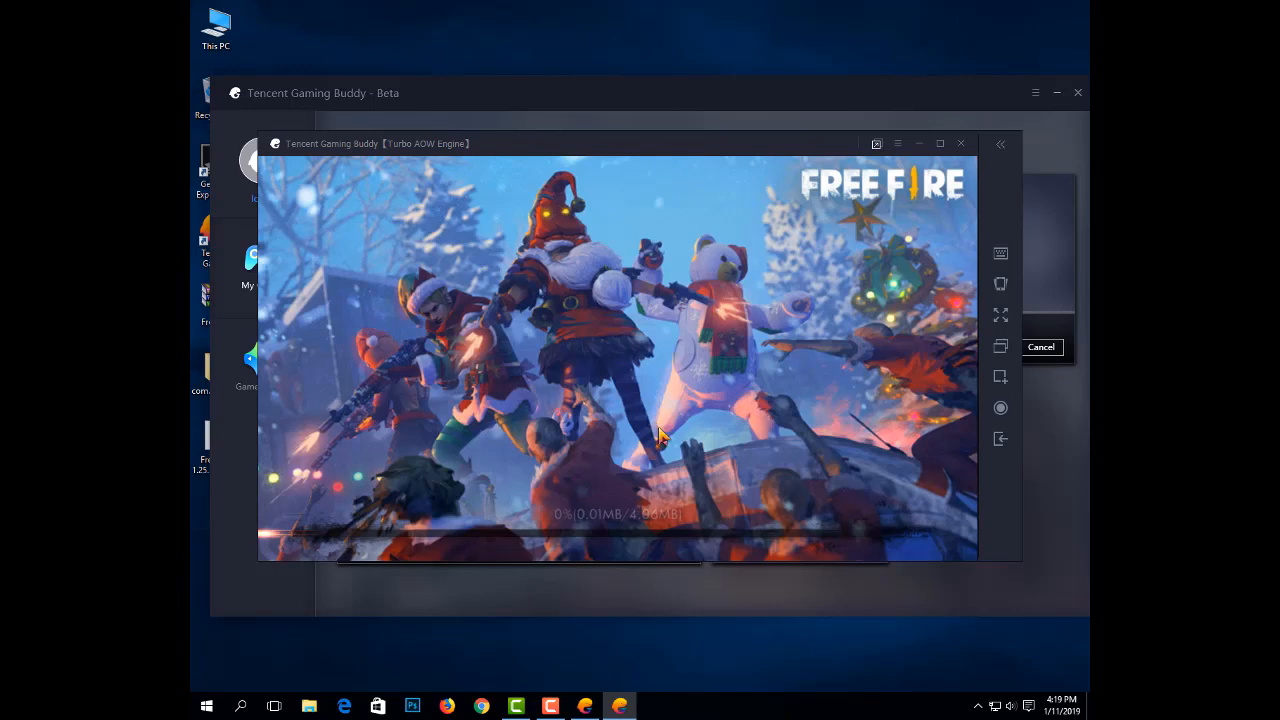